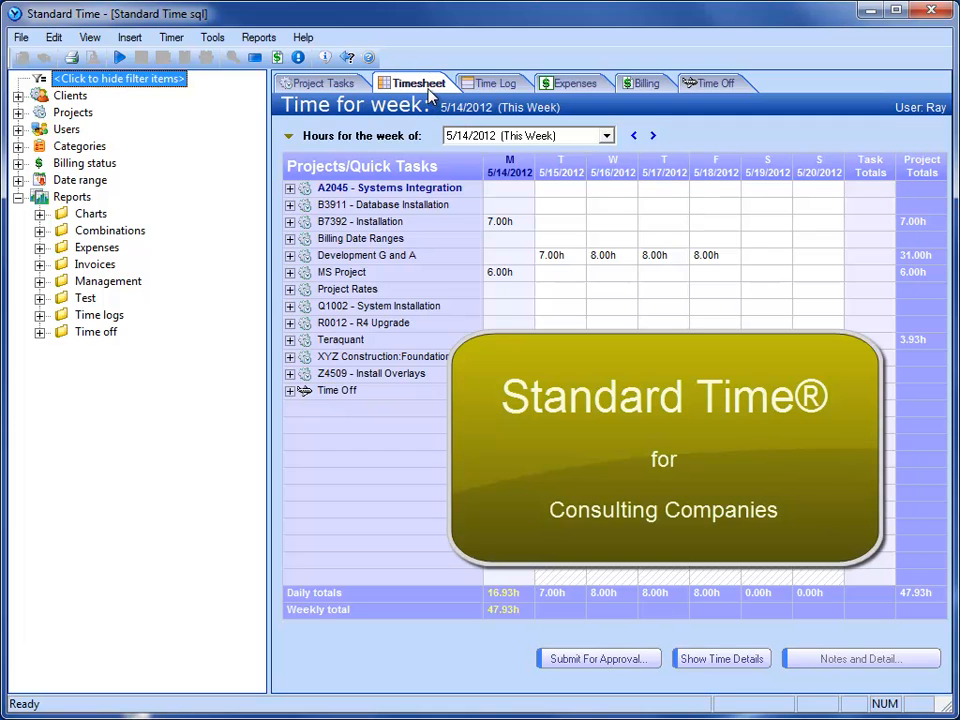
mouse_move(500, 96)
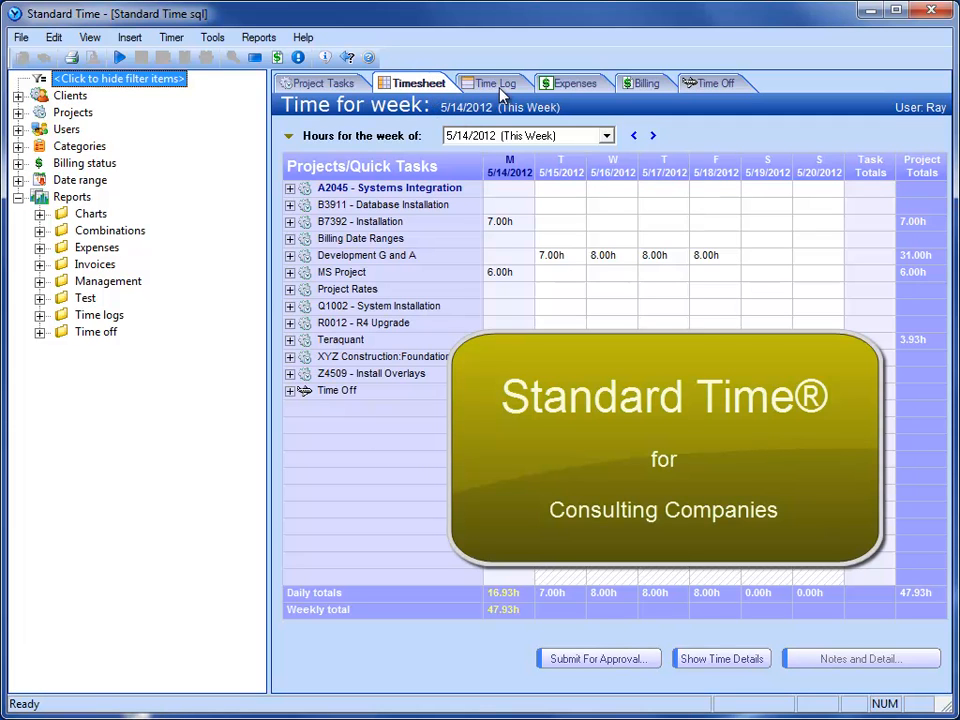
mouse_move(480, 198)
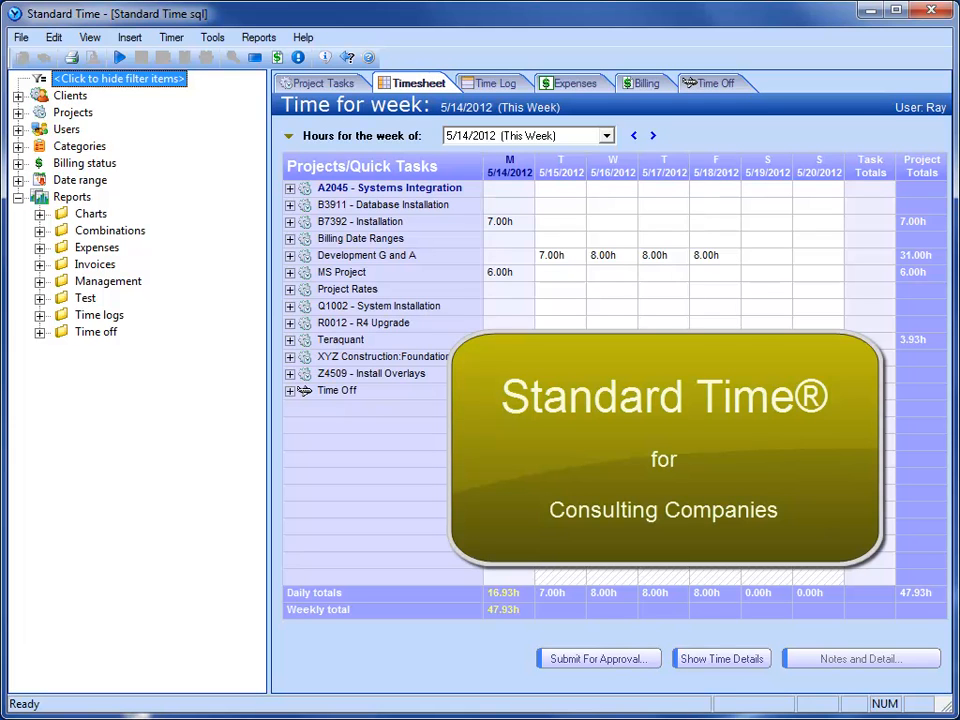
mouse_move(504, 188)
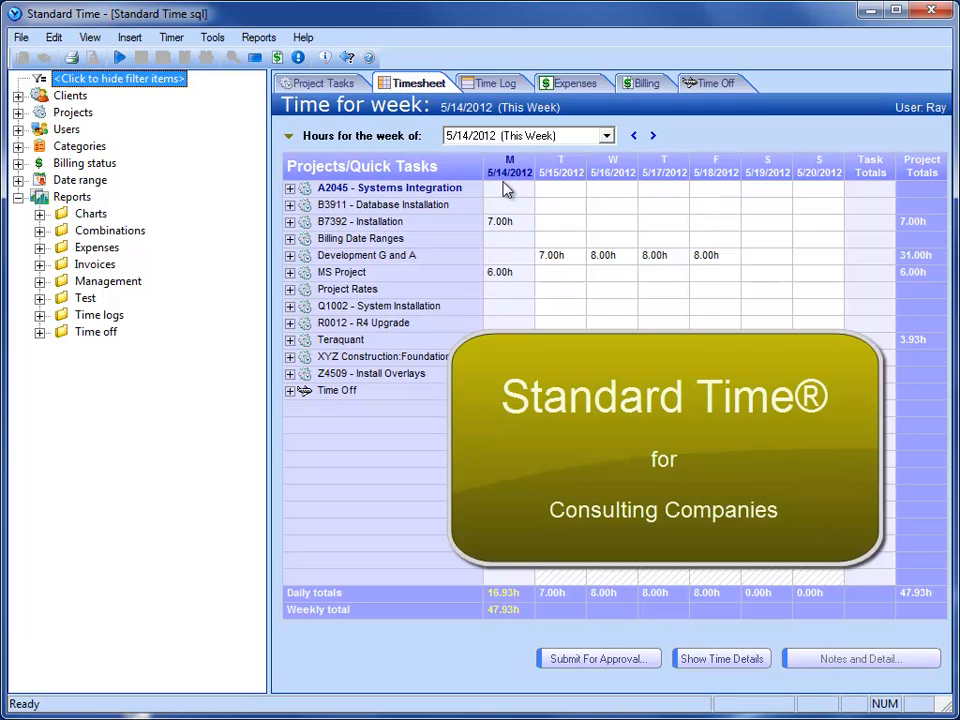
mouse_move(656, 256)
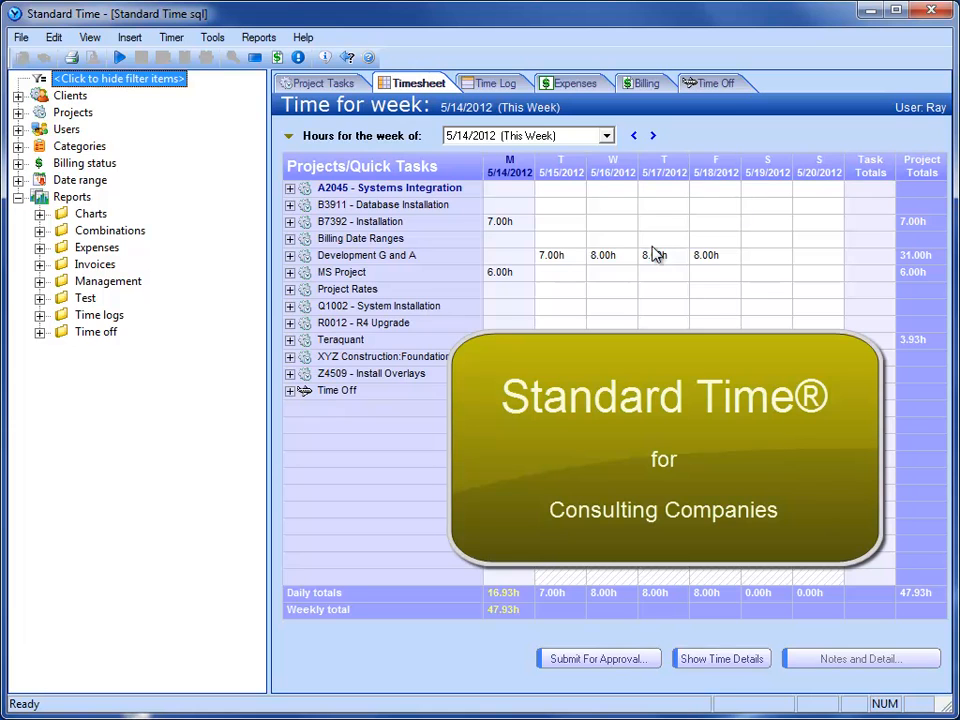
mouse_move(524, 616)
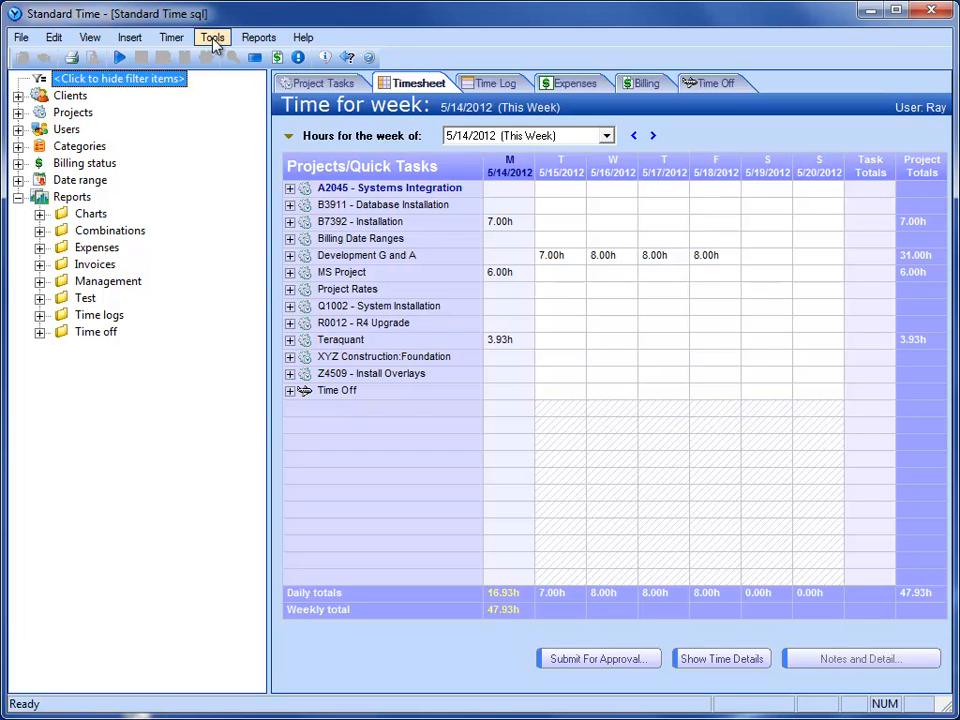
Show the quick tasks for logging time from the views list, then dismiss them
click(172, 36)
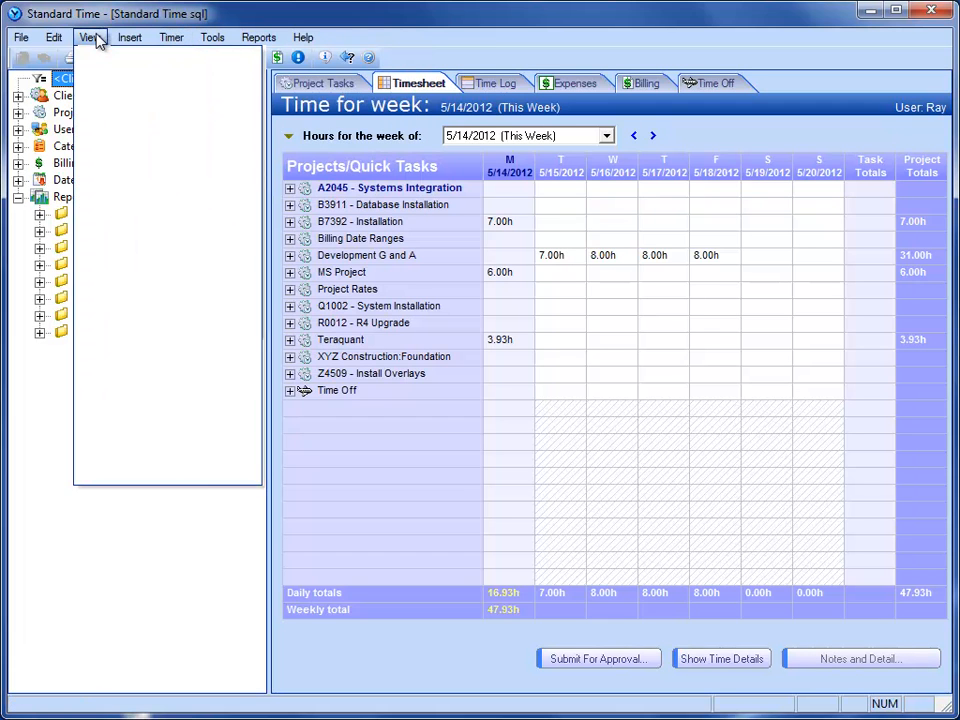
click(88, 36)
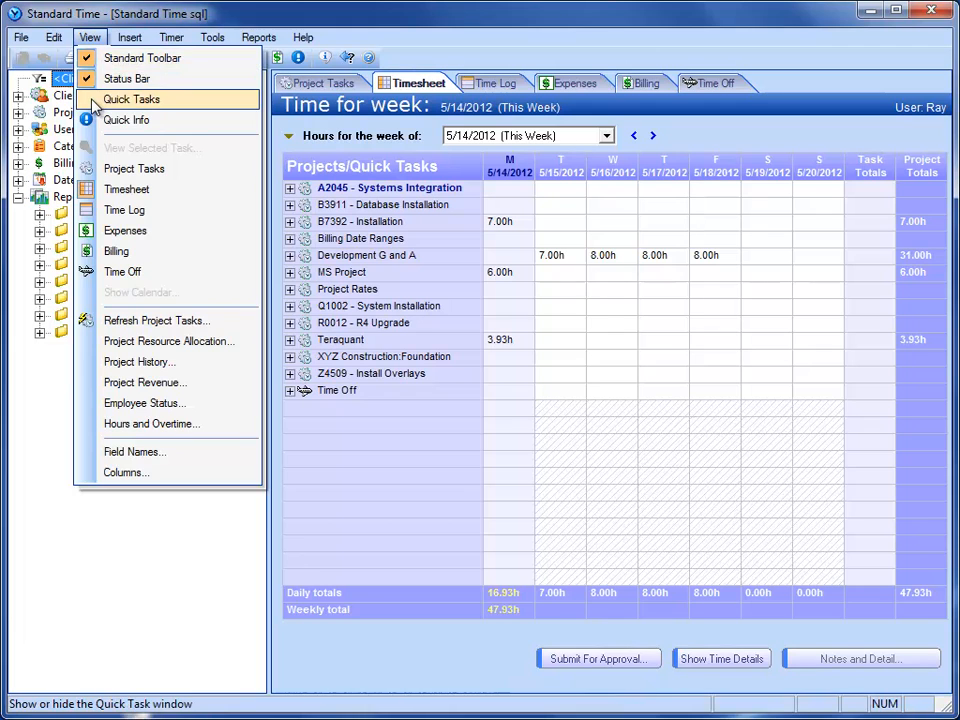
click(132, 100)
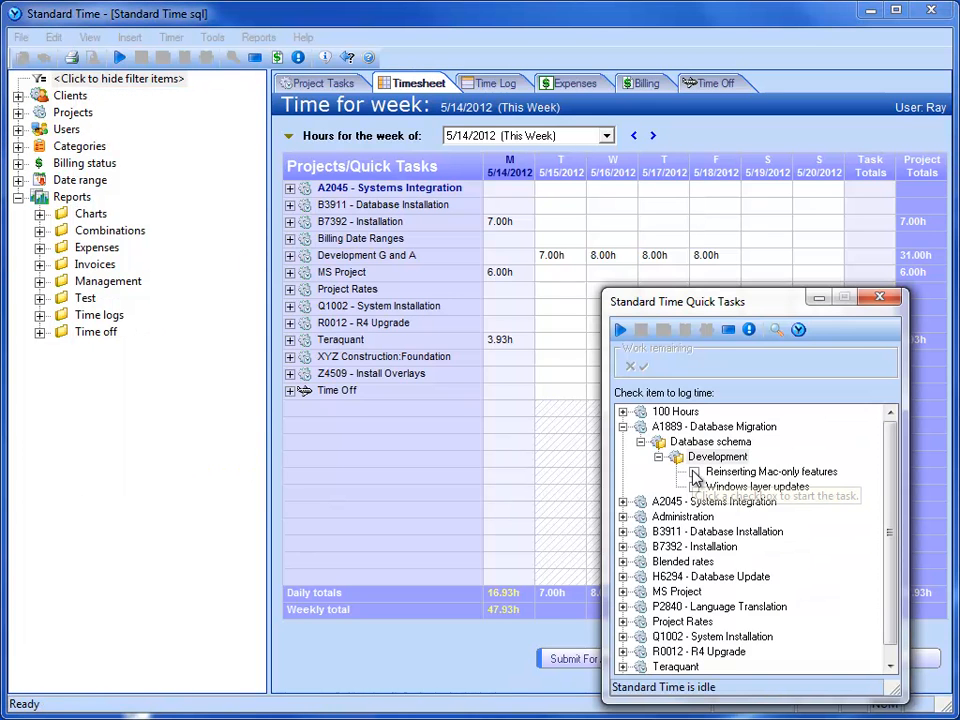
mouse_move(696, 486)
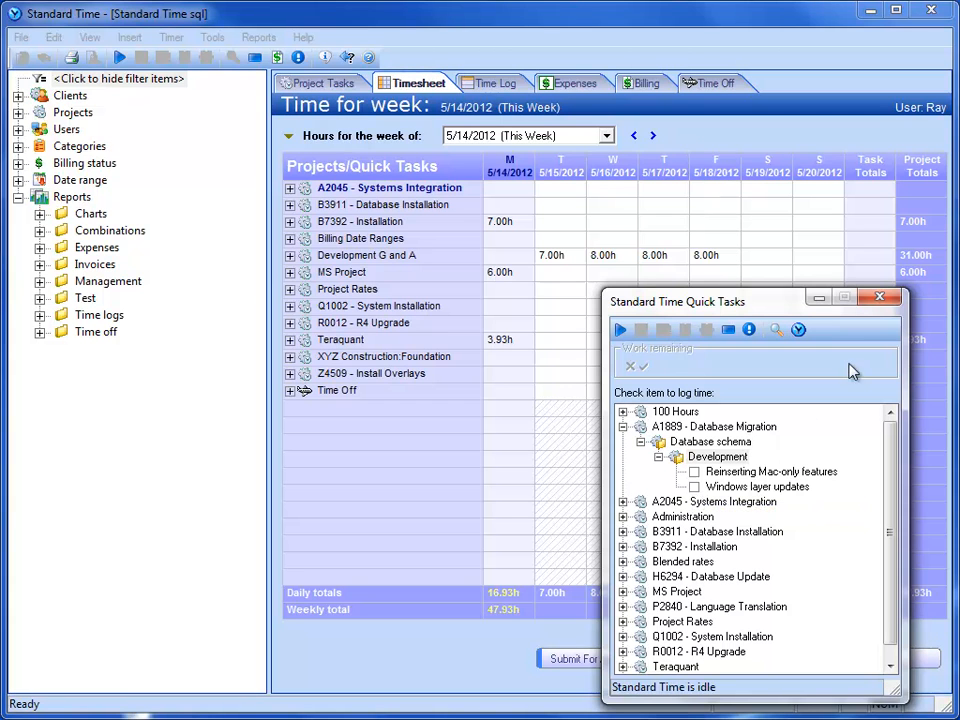
click(880, 296)
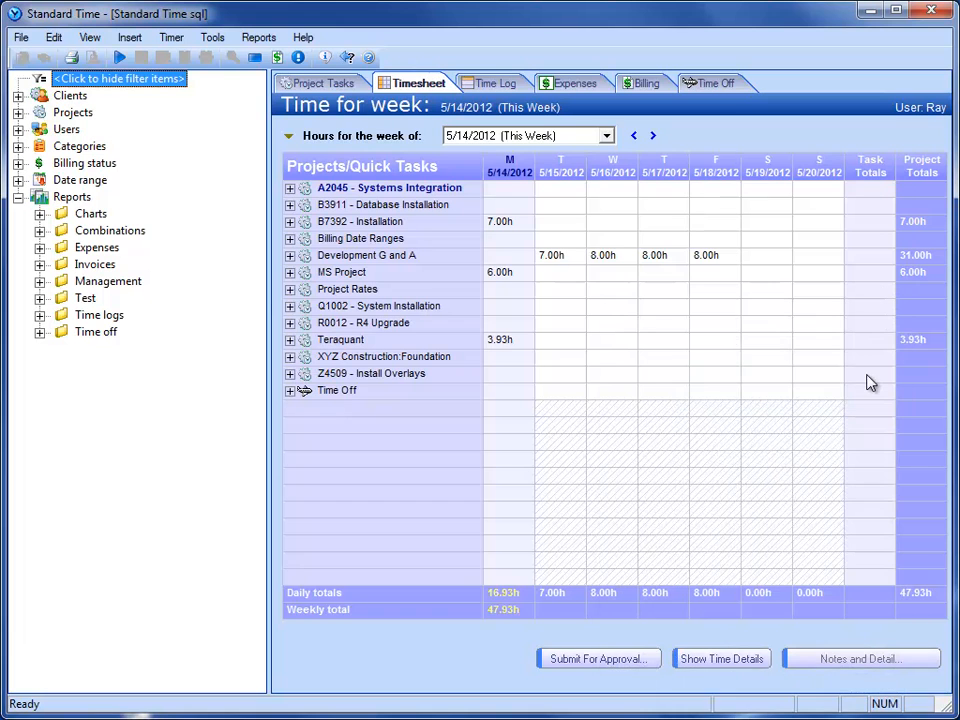
mouse_move(596, 388)
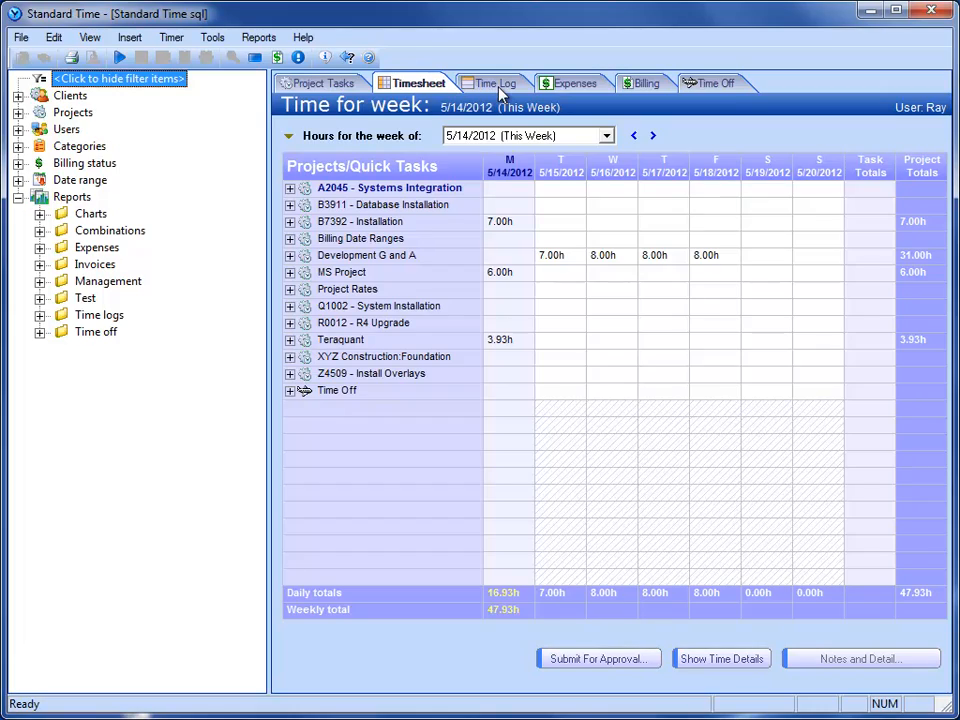
Switch to the Time Log filtered to Teraquant and Ray with rates and billable flags
click(492, 84)
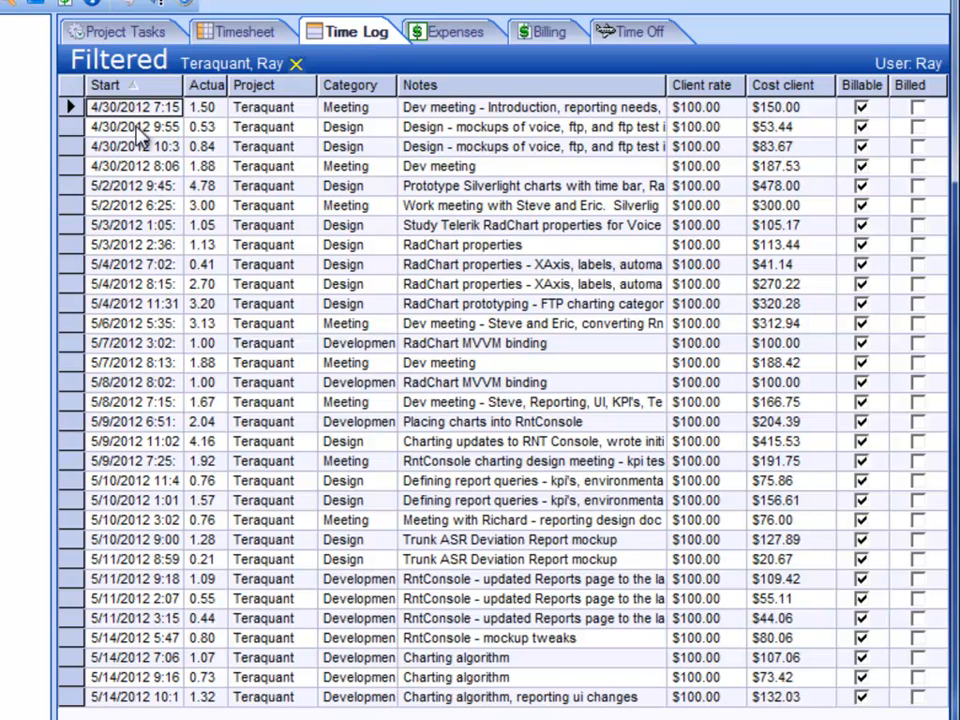
mouse_move(188, 190)
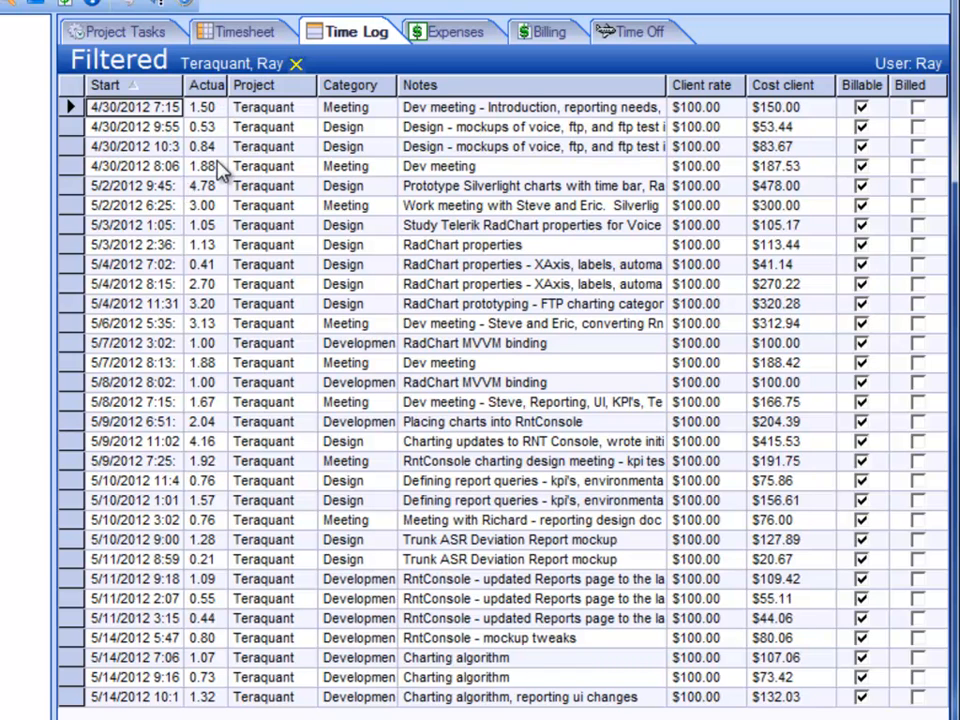
mouse_move(348, 114)
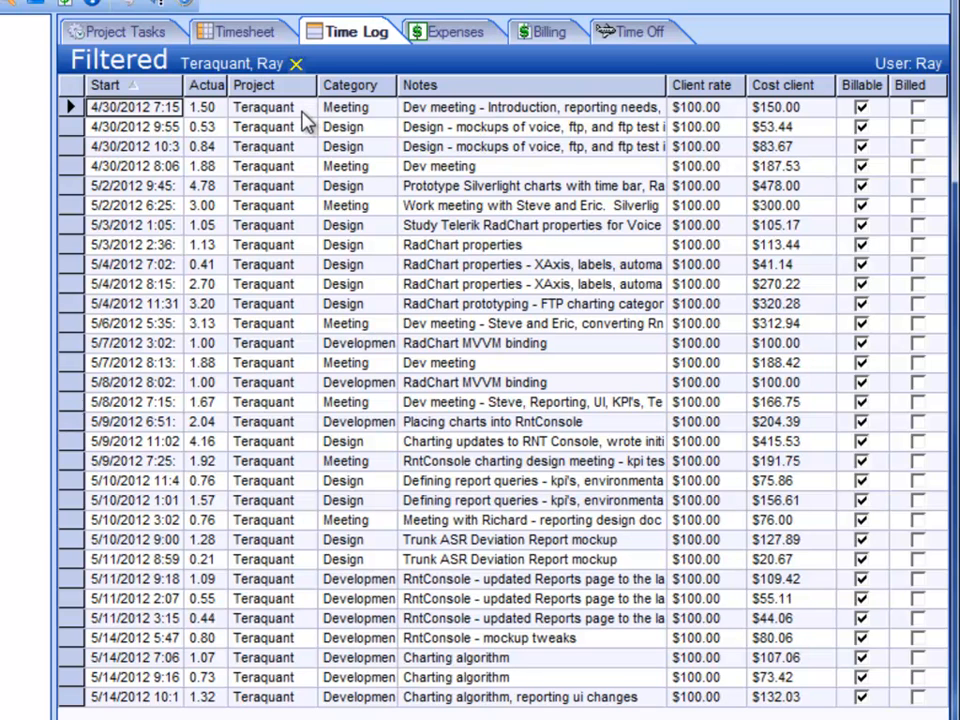
mouse_move(358, 120)
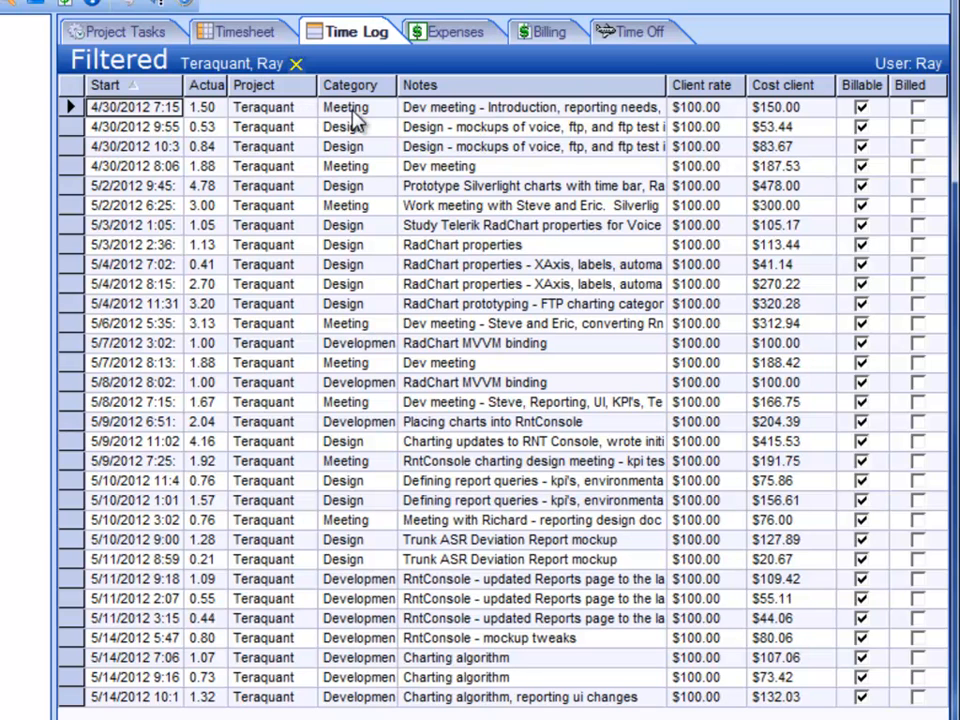
mouse_move(390, 118)
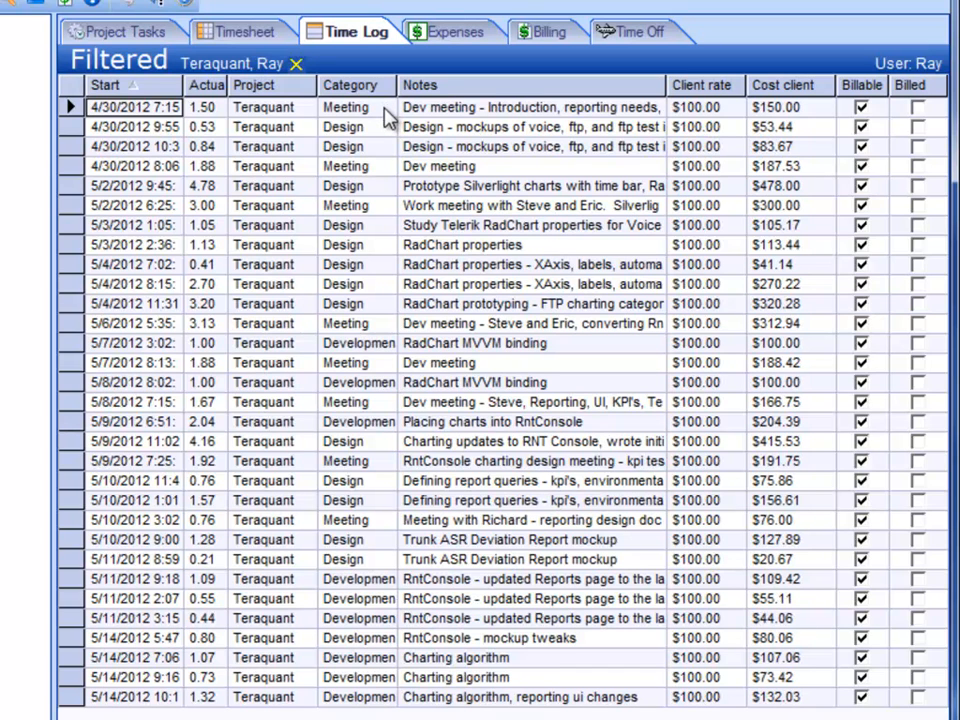
mouse_move(716, 124)
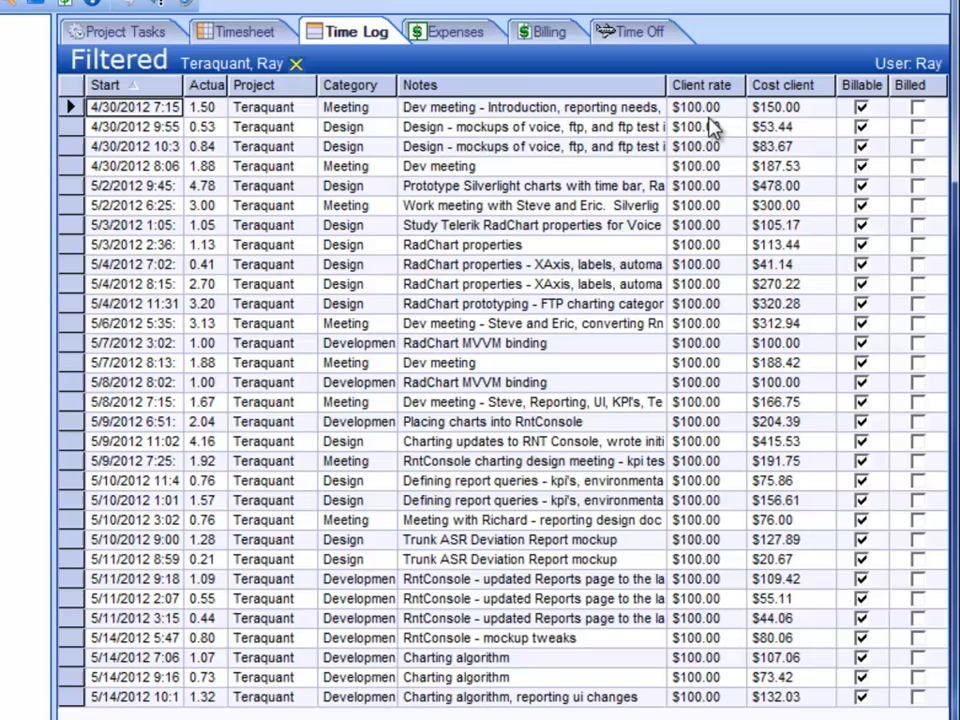
mouse_move(812, 196)
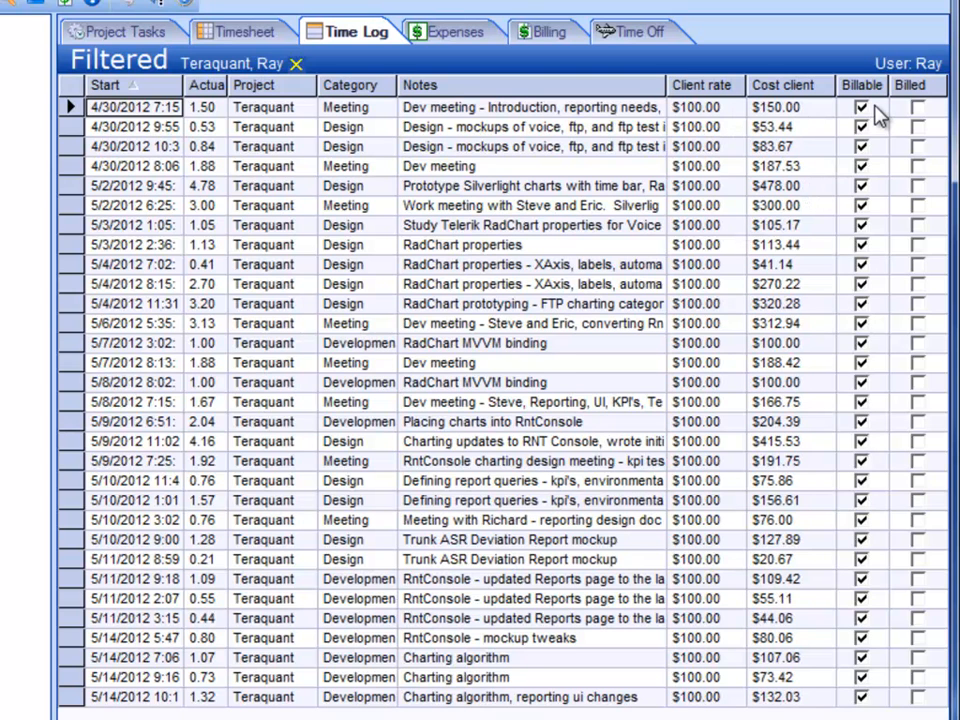
mouse_move(924, 112)
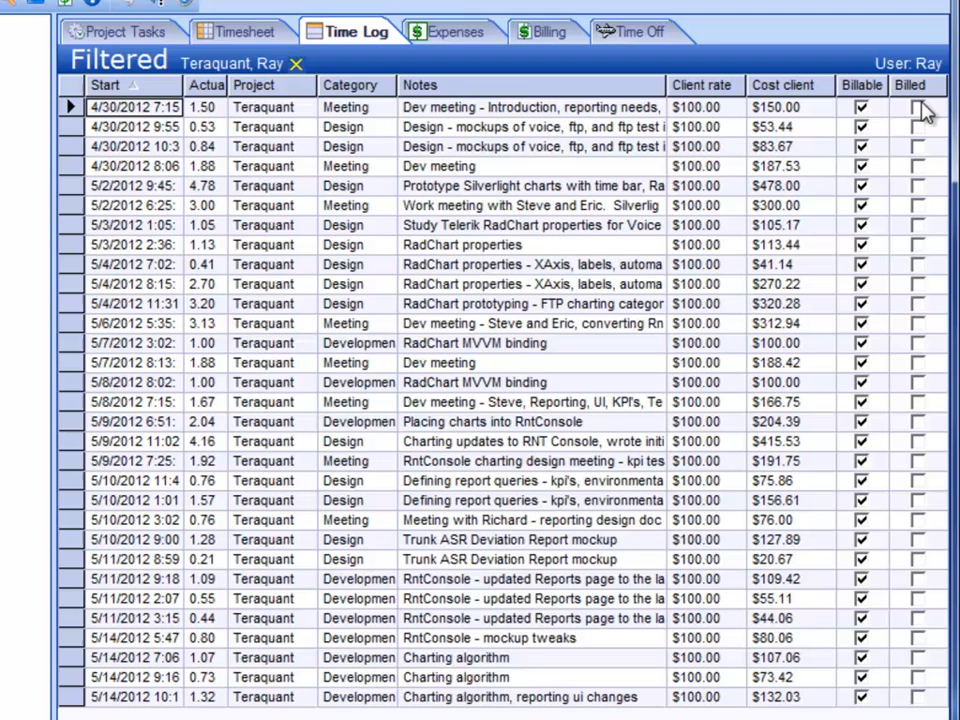
mouse_move(620, 90)
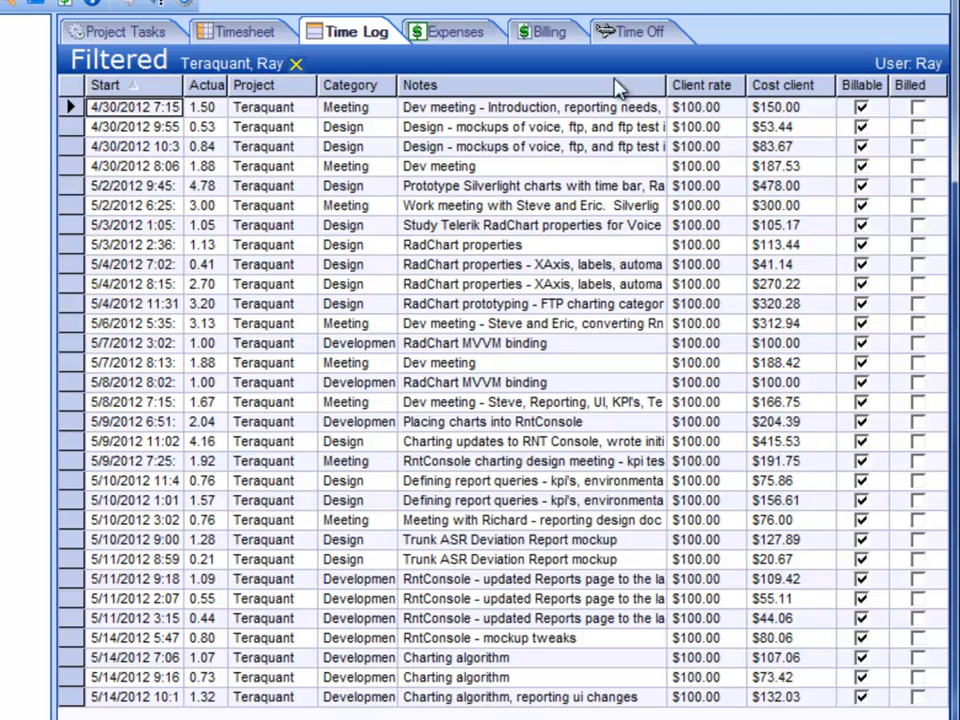
click(244, 32)
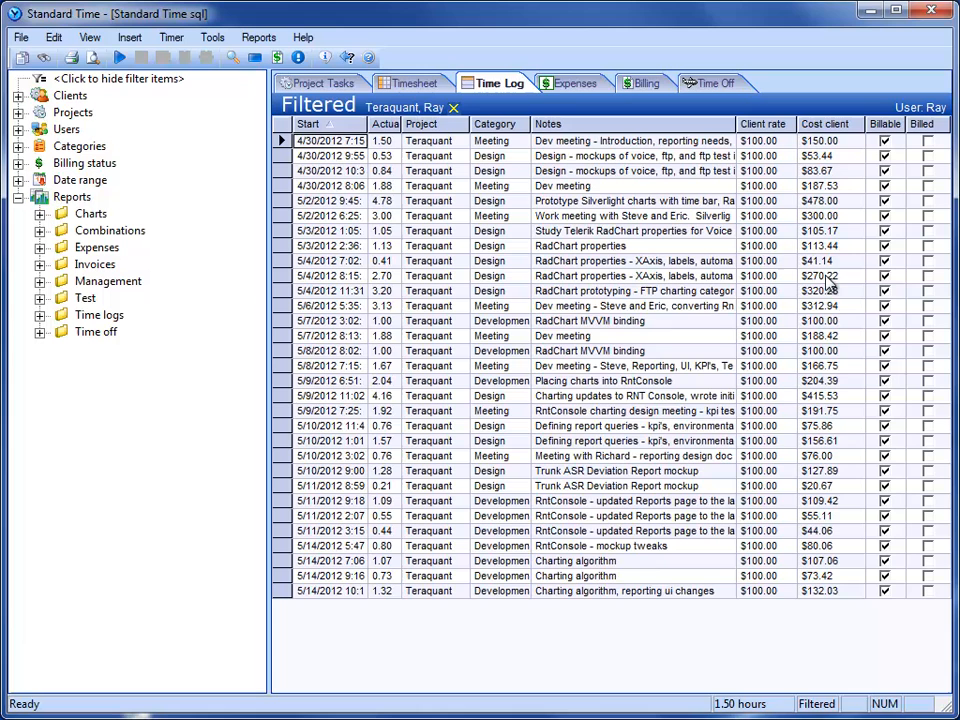
mouse_move(212, 36)
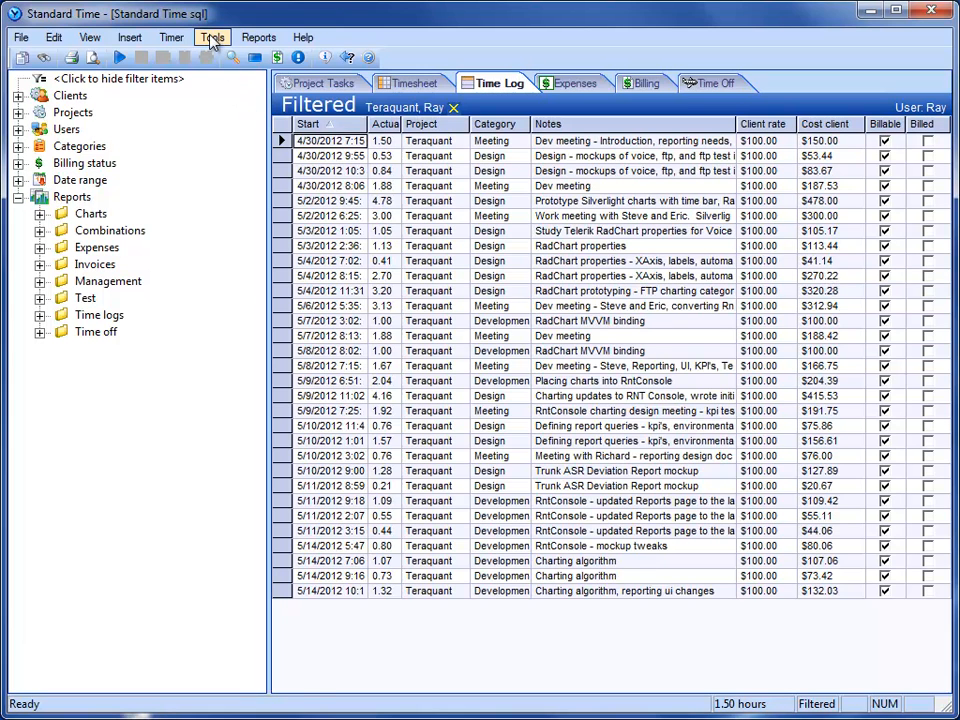
click(212, 36)
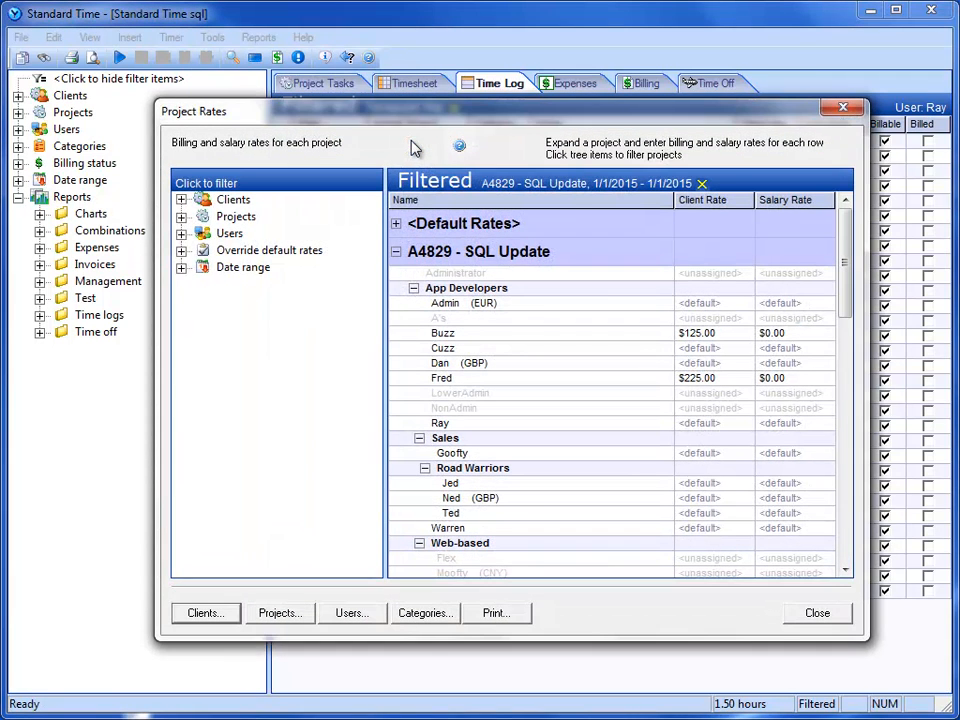
mouse_move(410, 336)
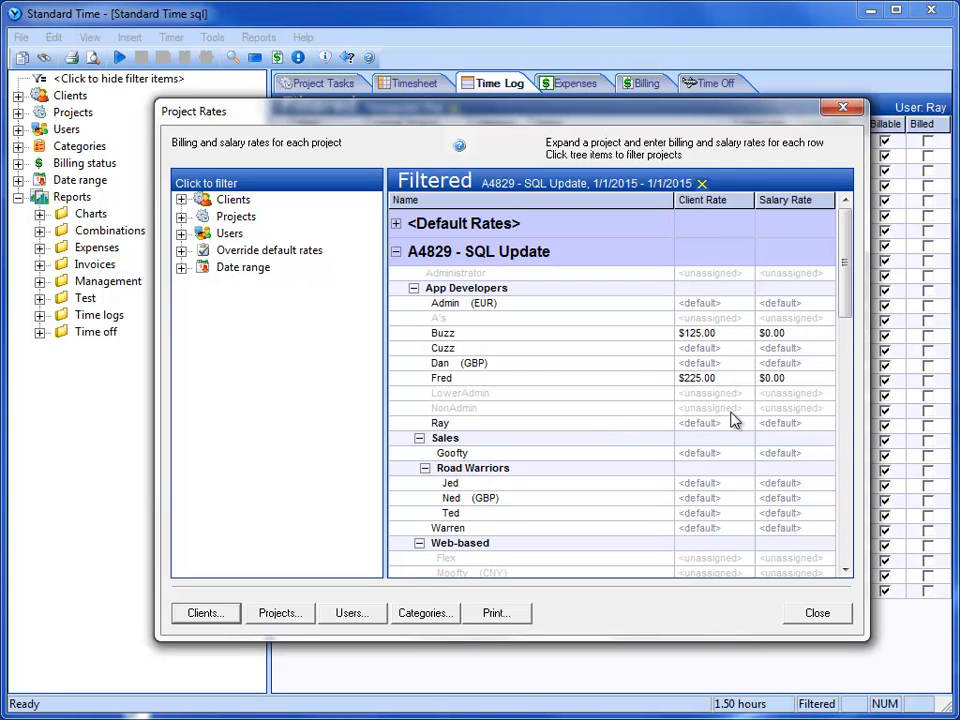
click(816, 612)
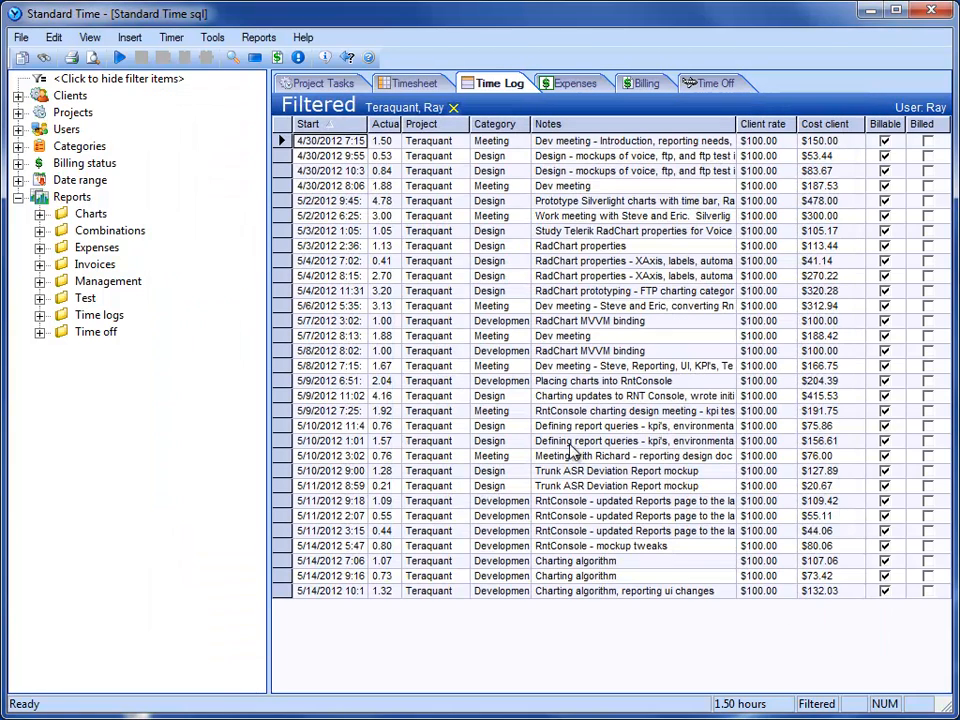
click(88, 36)
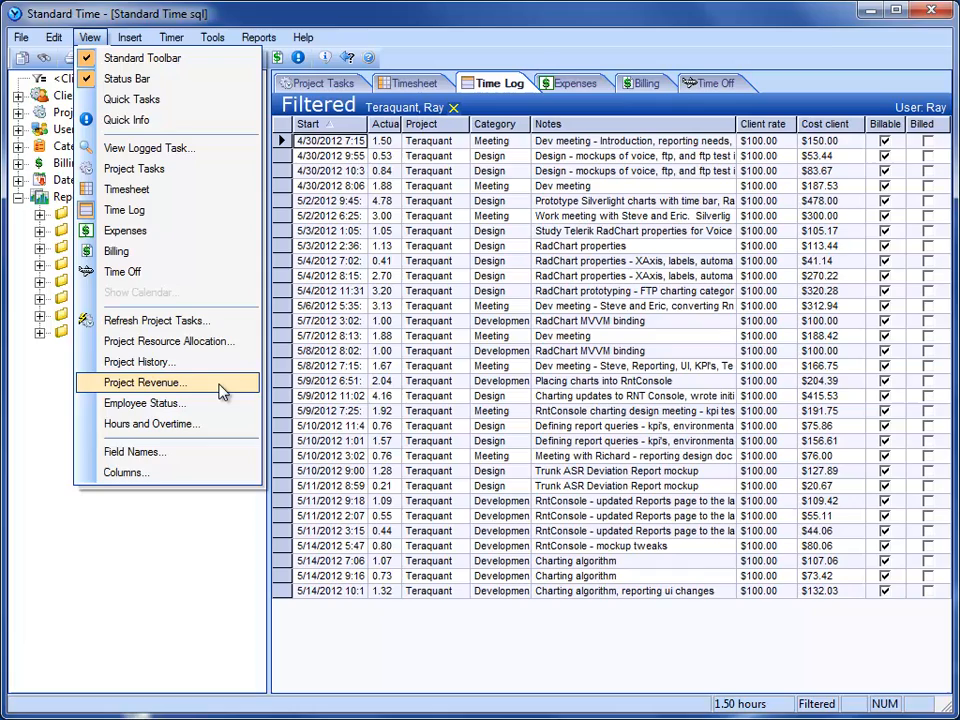
click(144, 382)
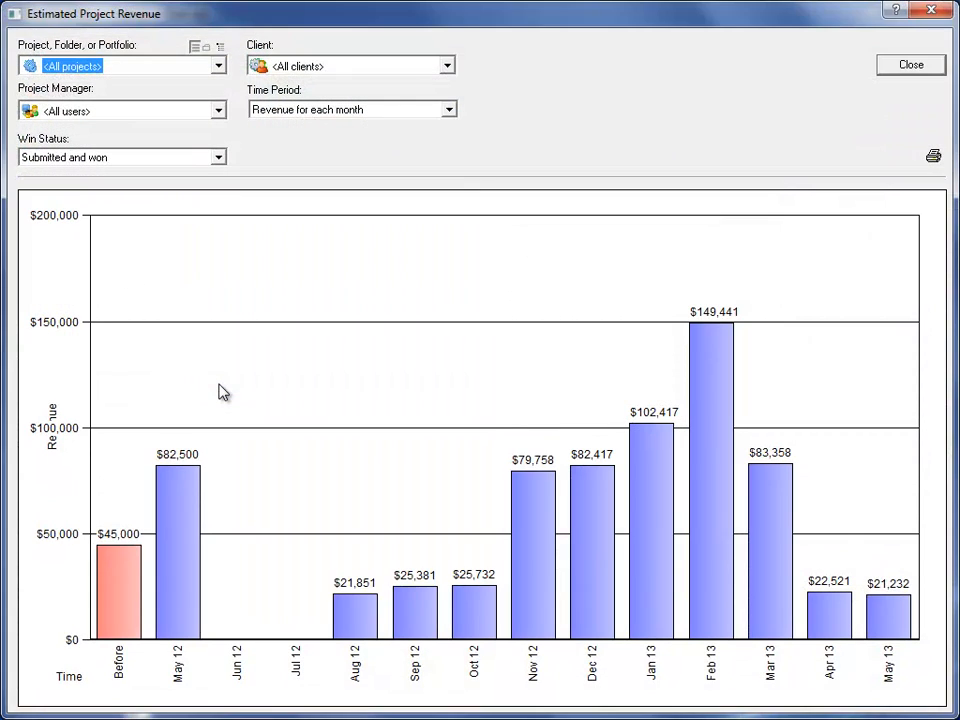
mouse_move(260, 530)
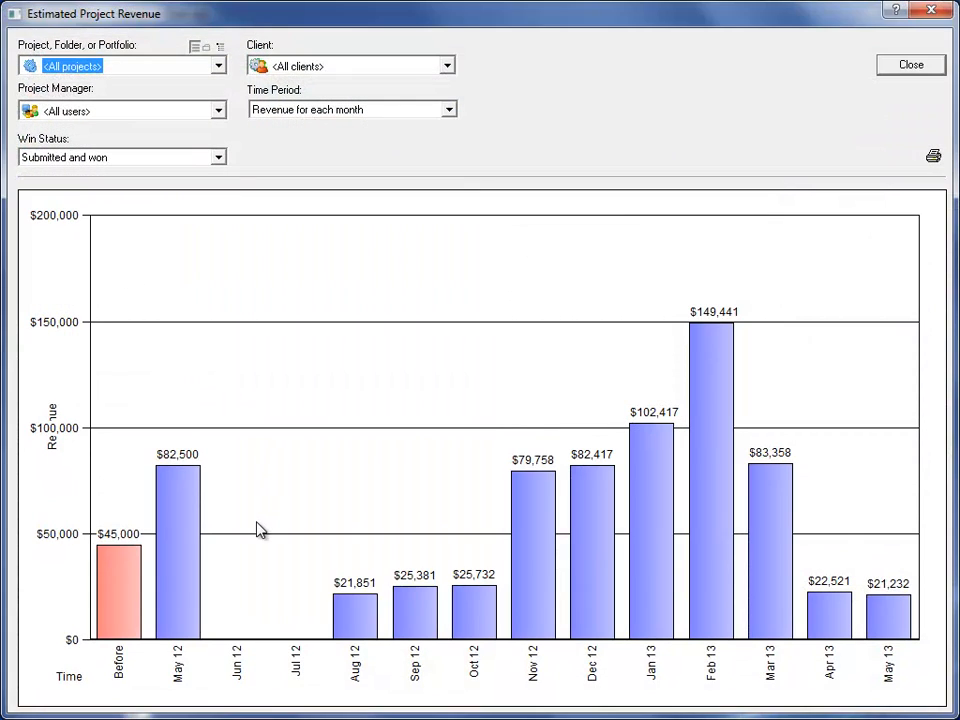
mouse_move(736, 520)
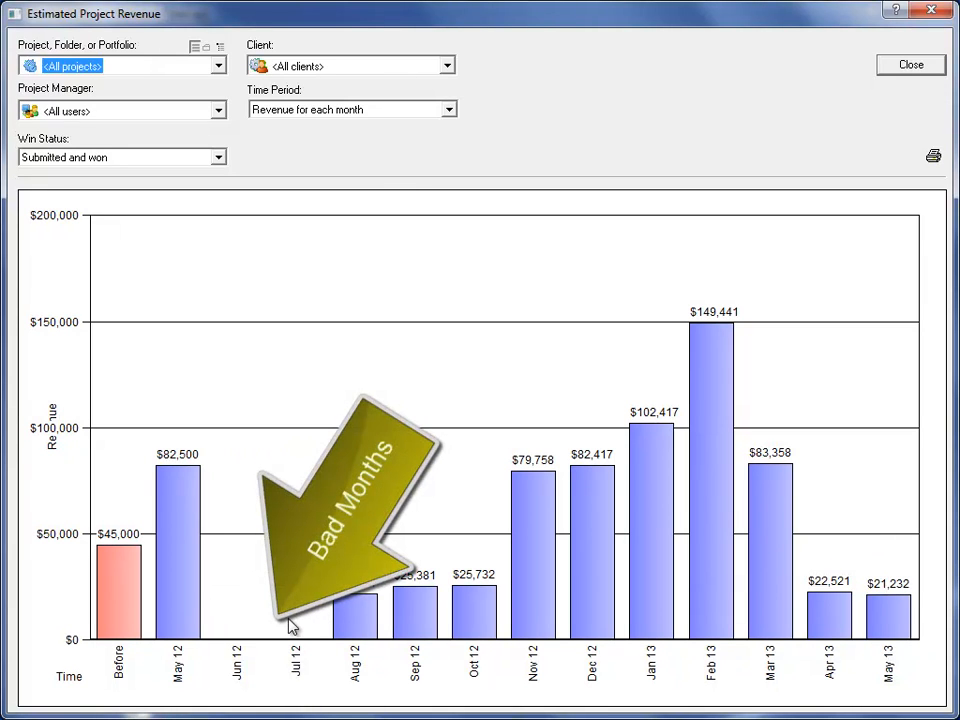
mouse_move(780, 122)
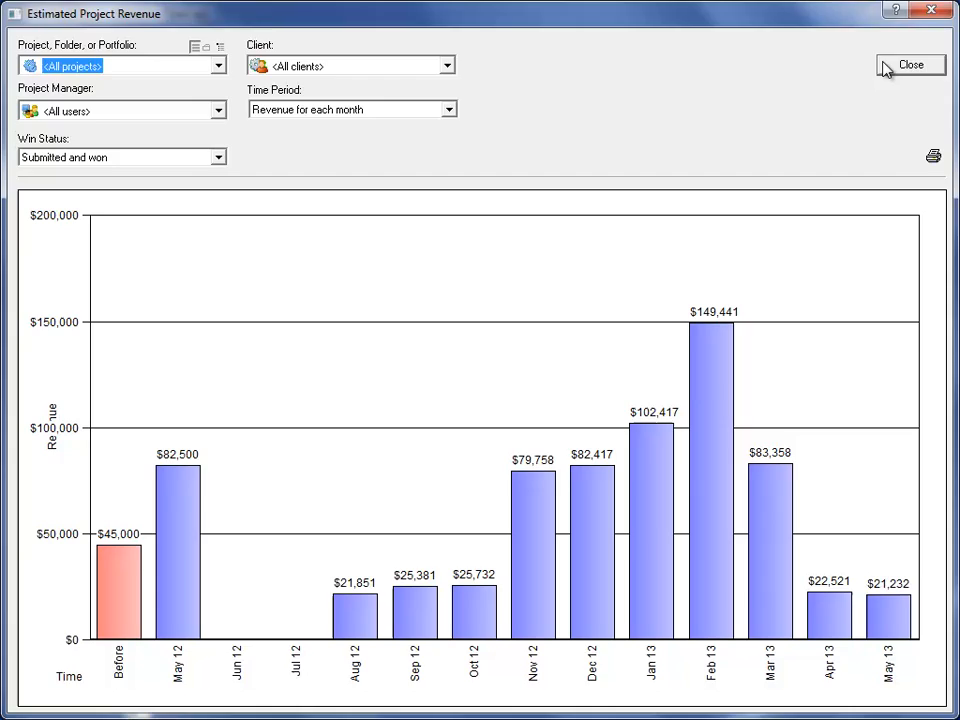
click(910, 64)
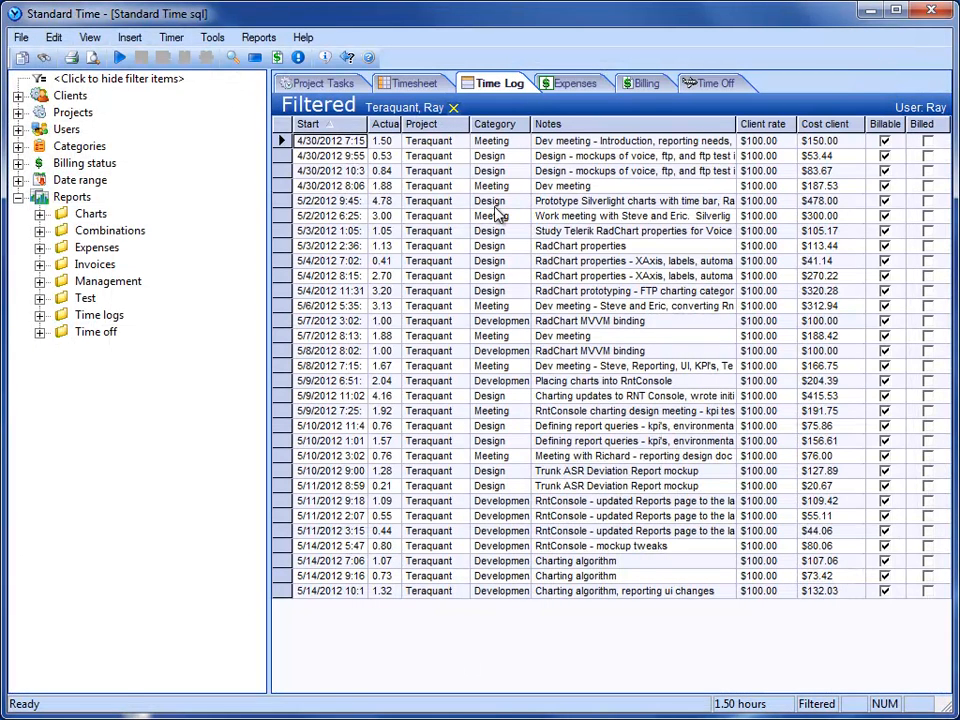
mouse_move(298, 56)
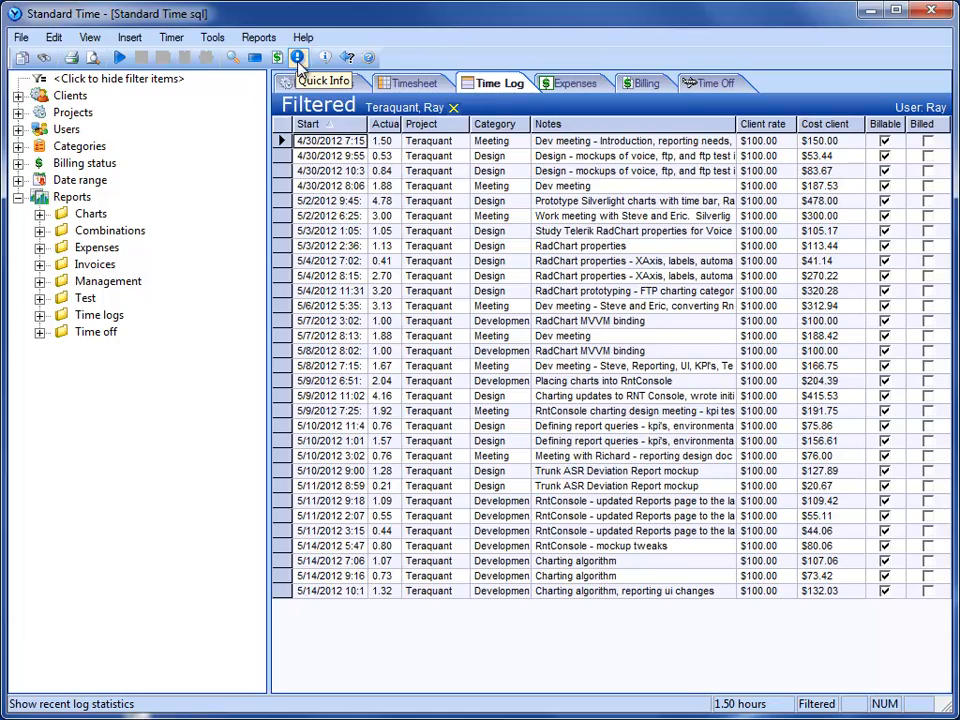
Show Quick Info for Teraquant this month: 3.93 hours today and this week, 43.66 this month
click(298, 56)
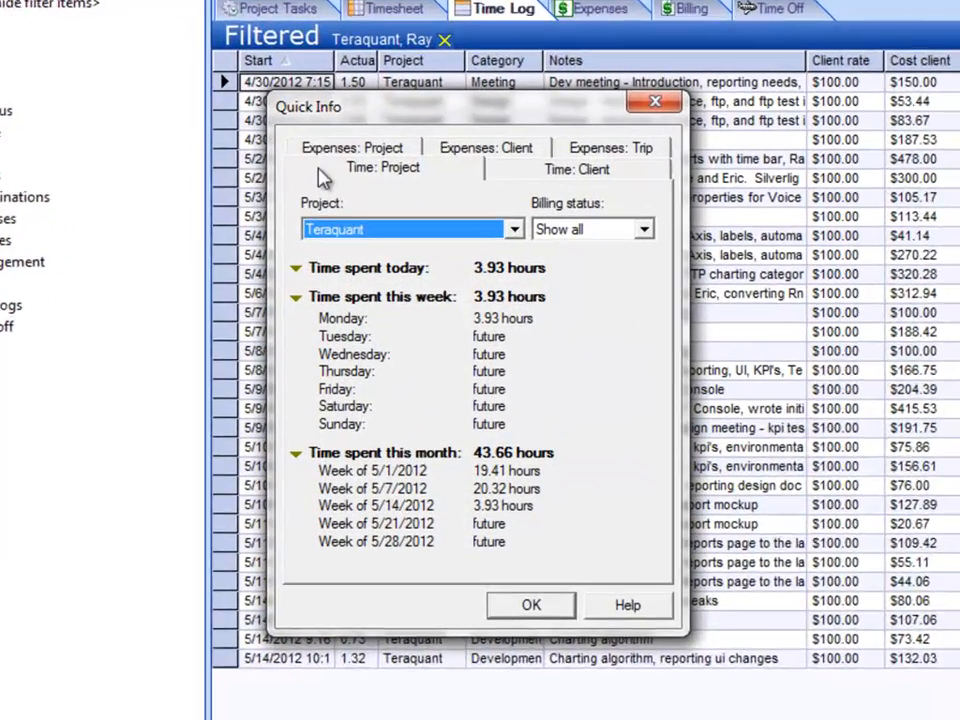
click(512, 228)
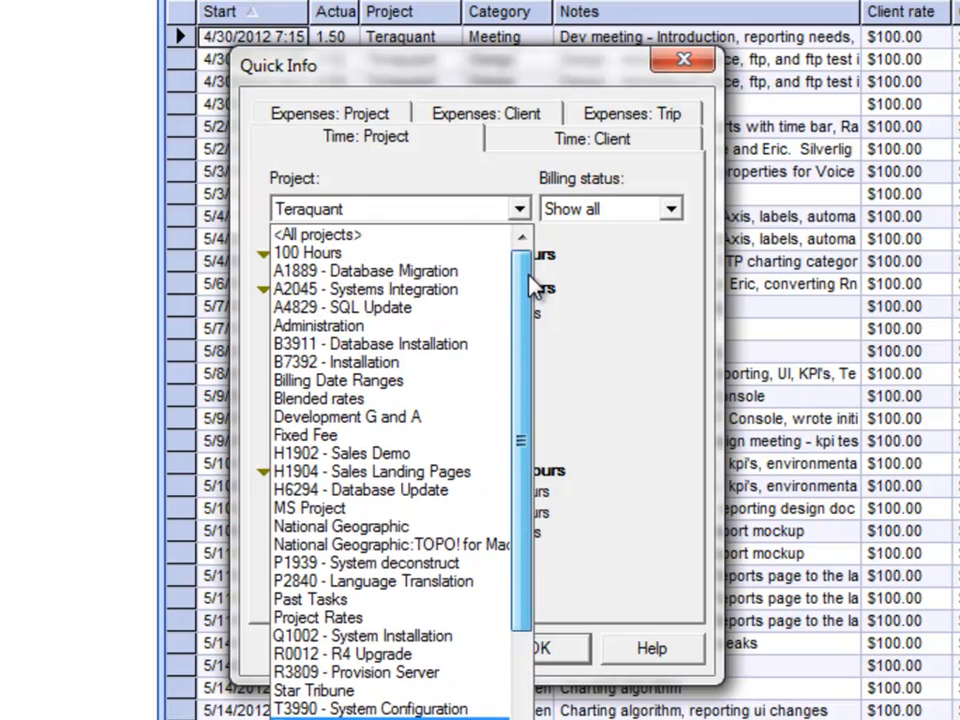
click(304, 208)
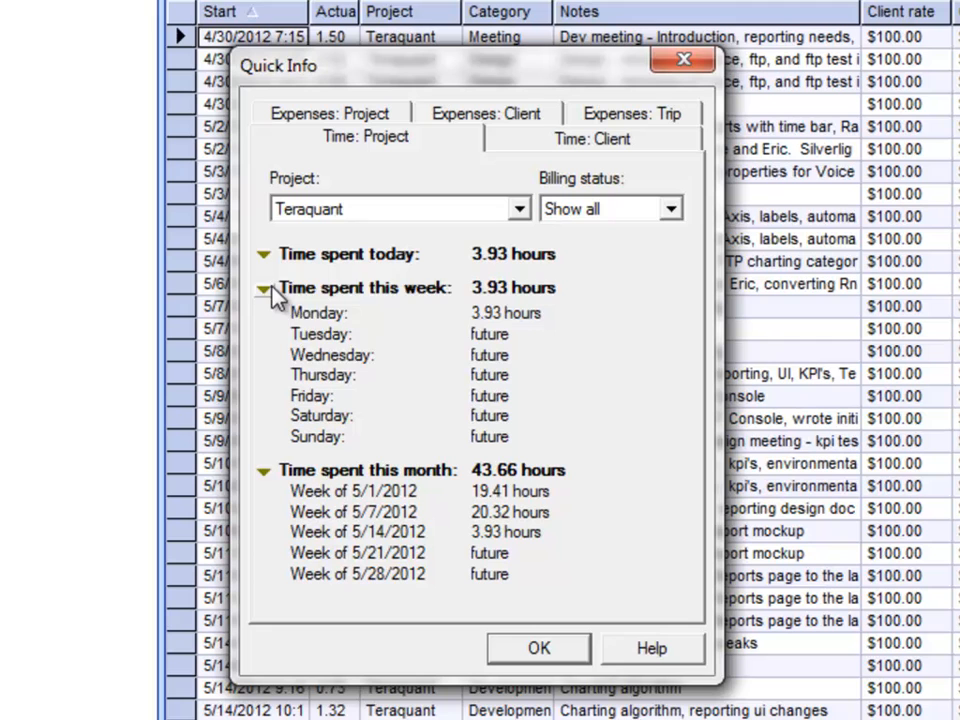
click(264, 470)
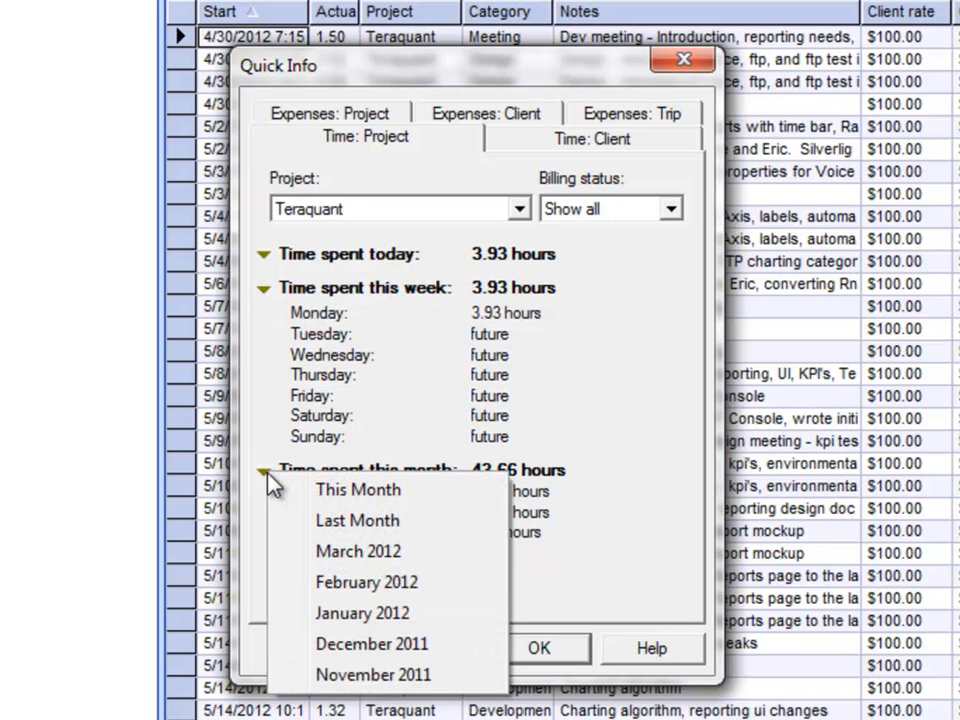
click(358, 488)
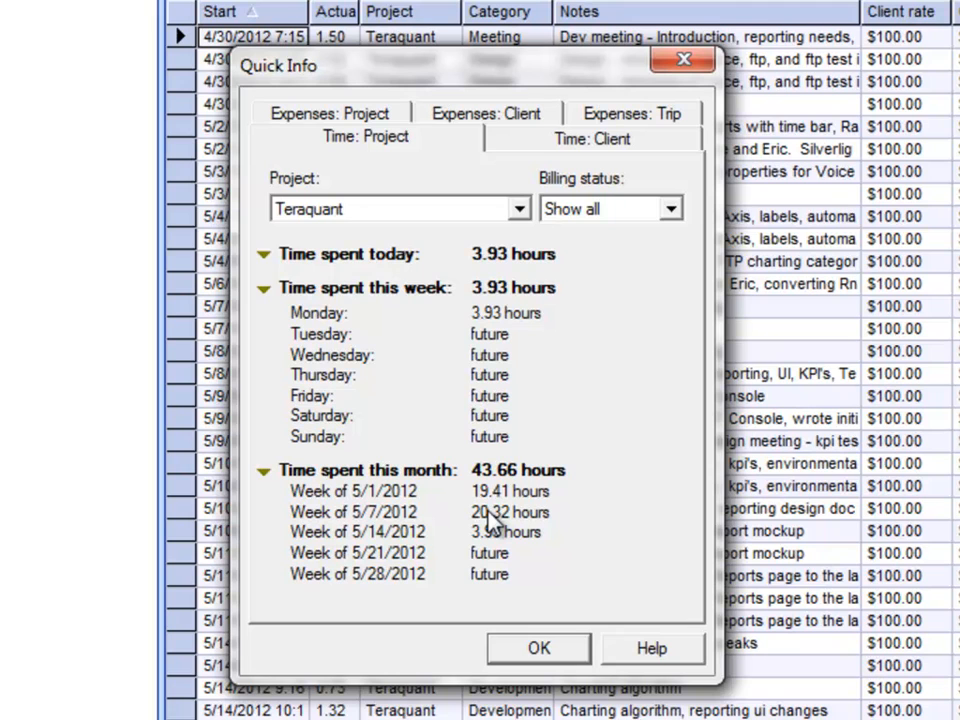
mouse_move(528, 448)
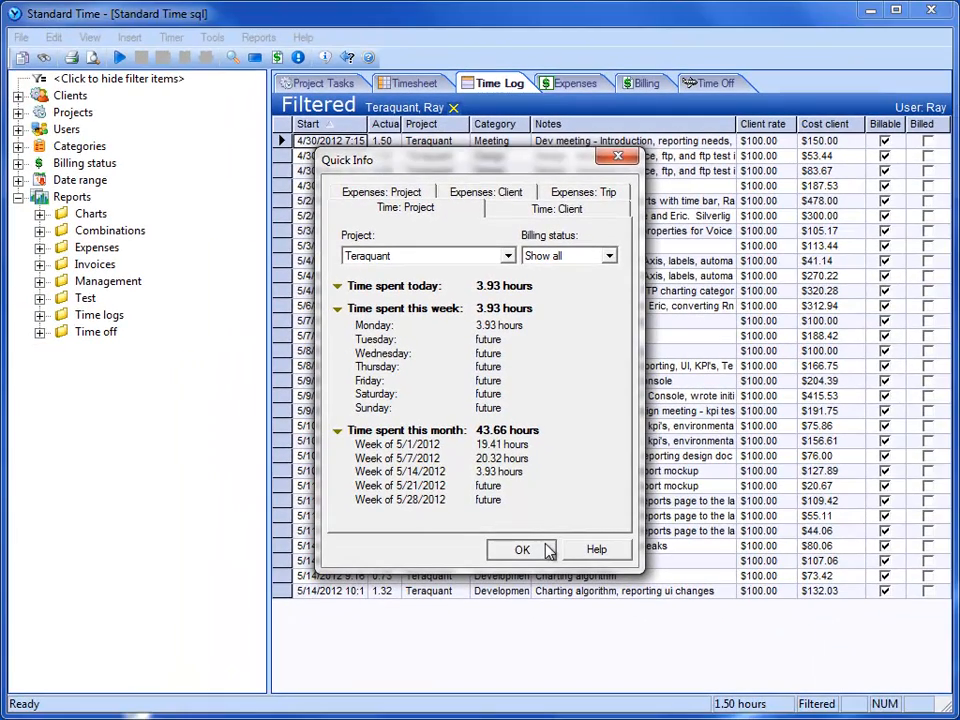
Close Quick Info and filter the Client receivables report to This month
click(520, 548)
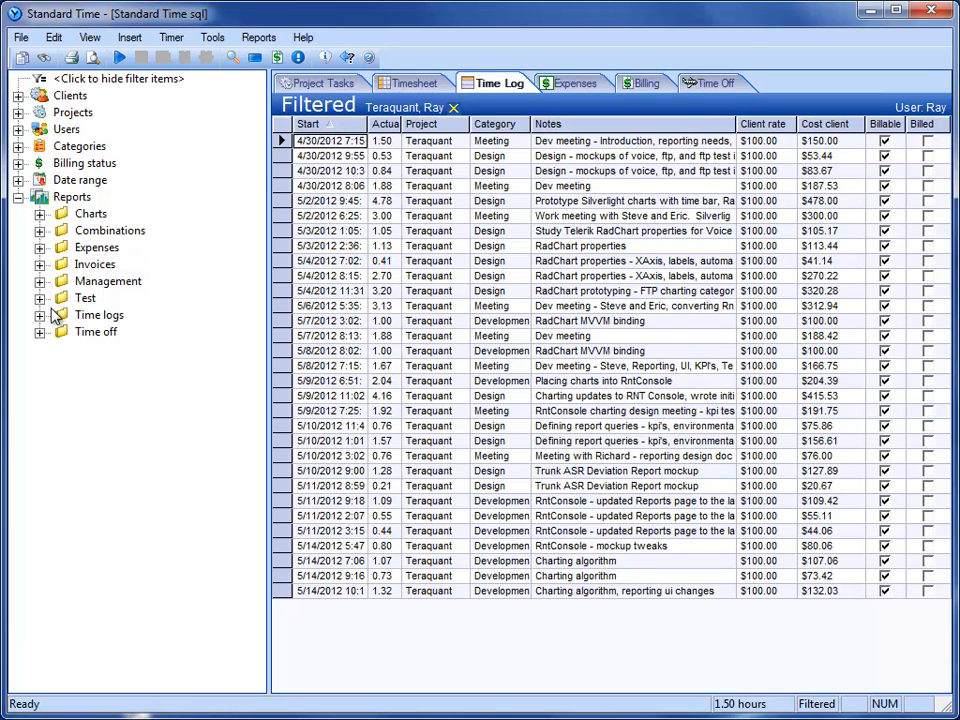
click(38, 316)
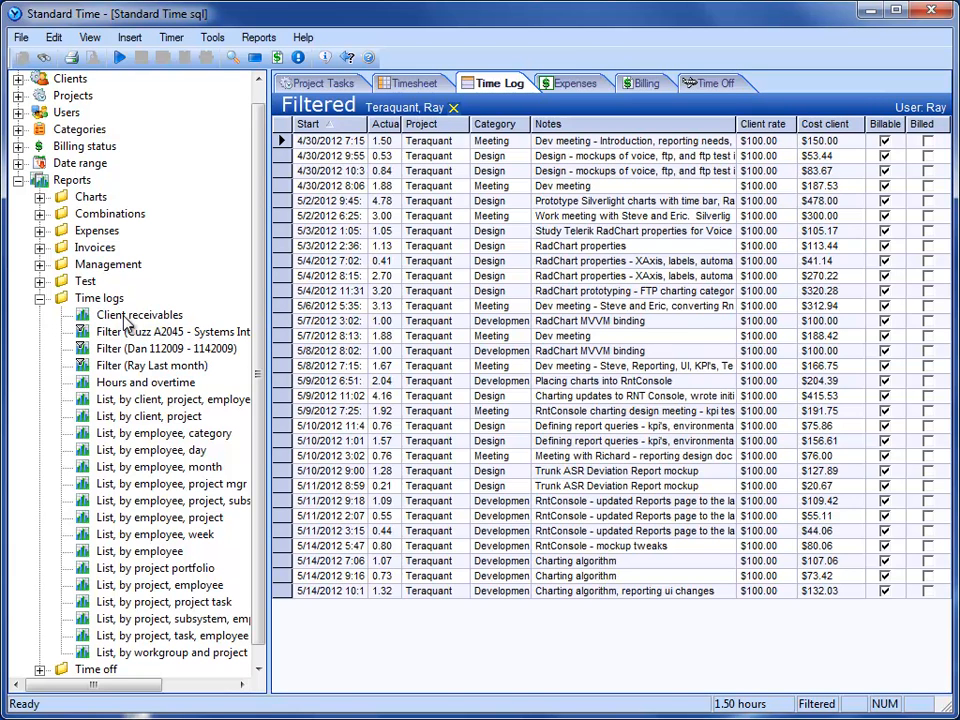
click(140, 314)
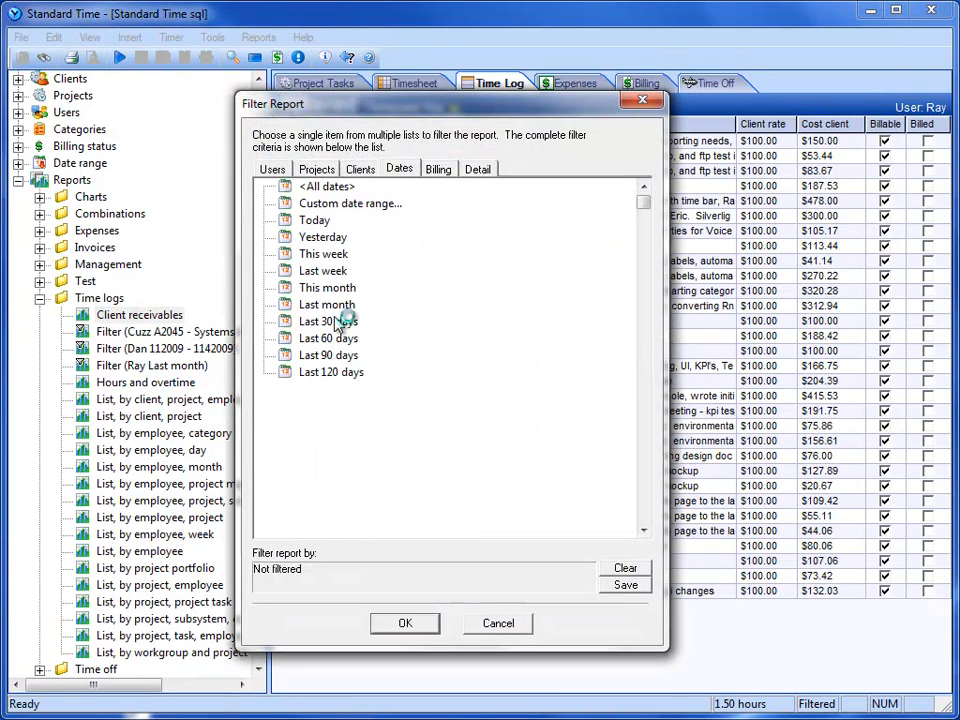
click(328, 288)
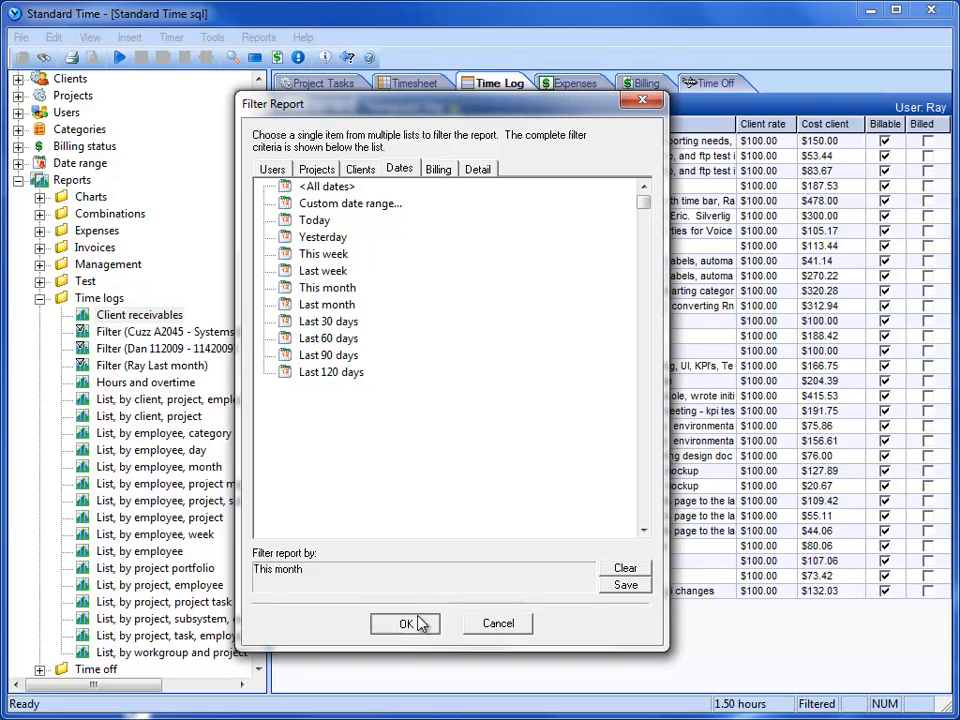
Run Client Receivables and review totals of 217.87 hours and $33,725.25 by client
click(404, 624)
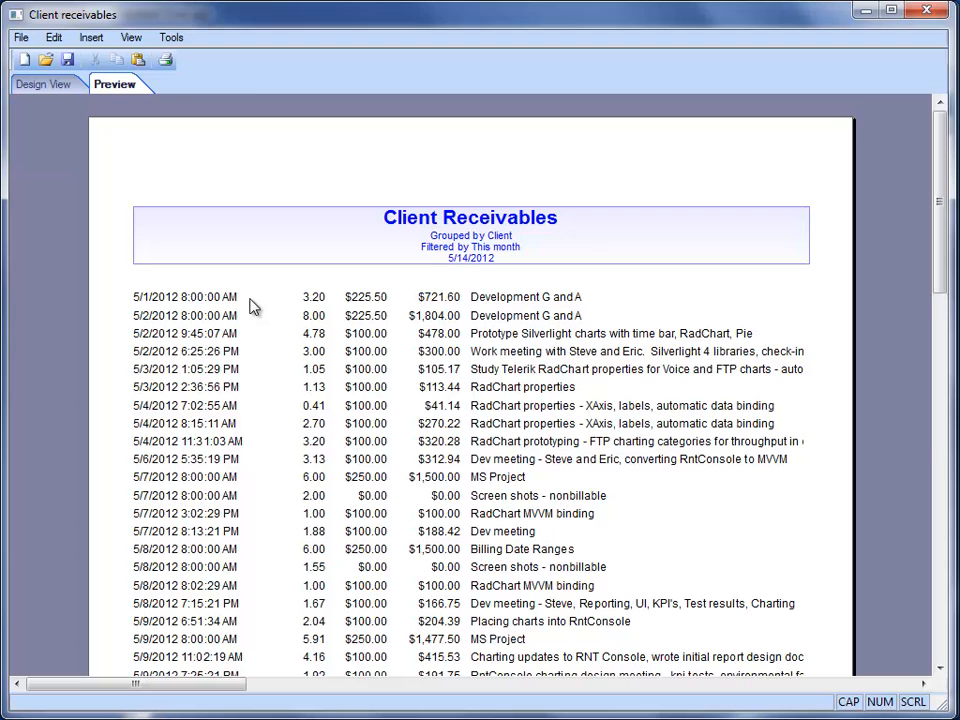
mouse_move(350, 312)
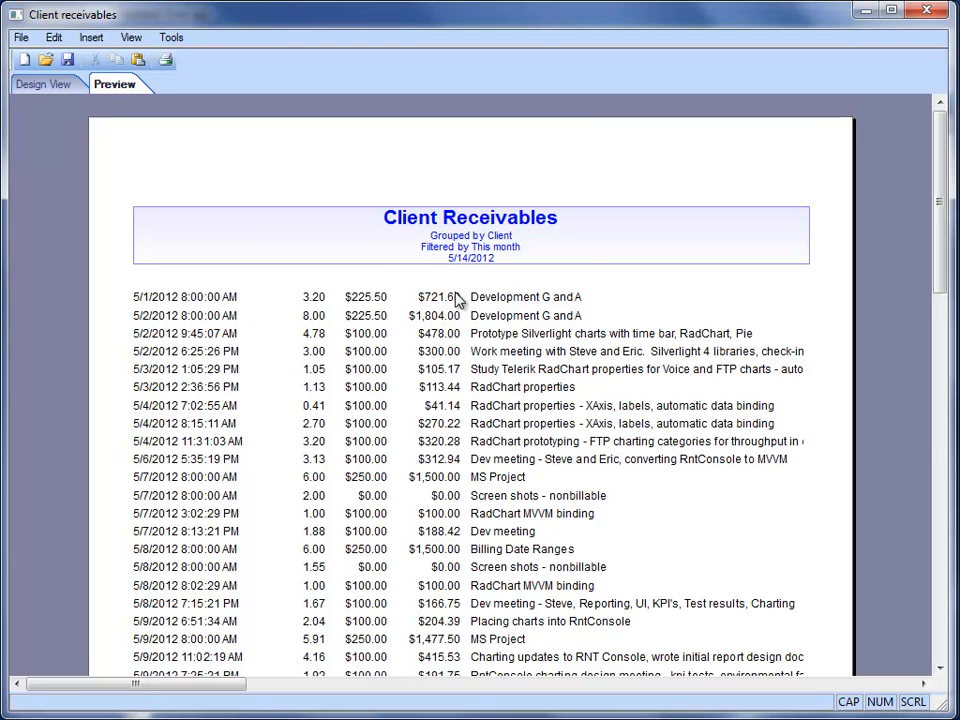
mouse_move(722, 310)
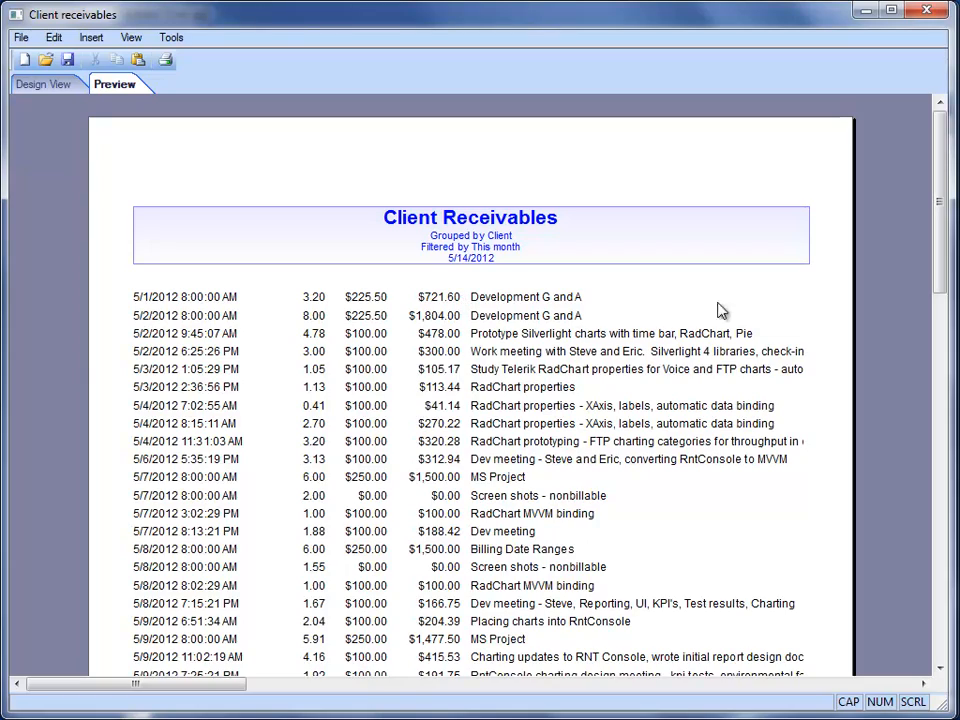
scroll(down, 3)
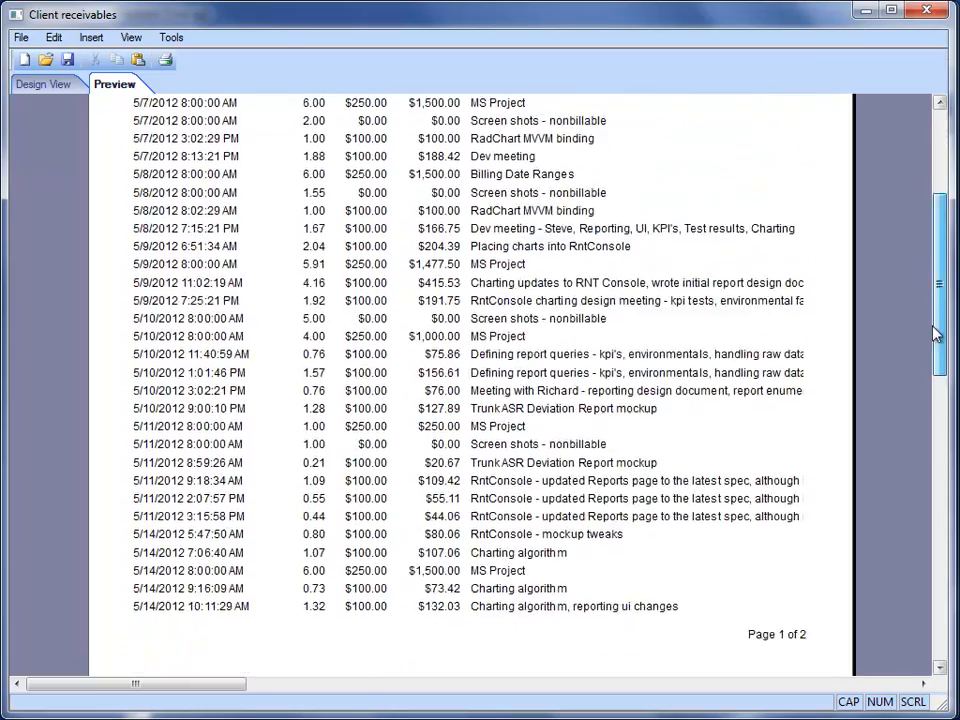
scroll(down, 3)
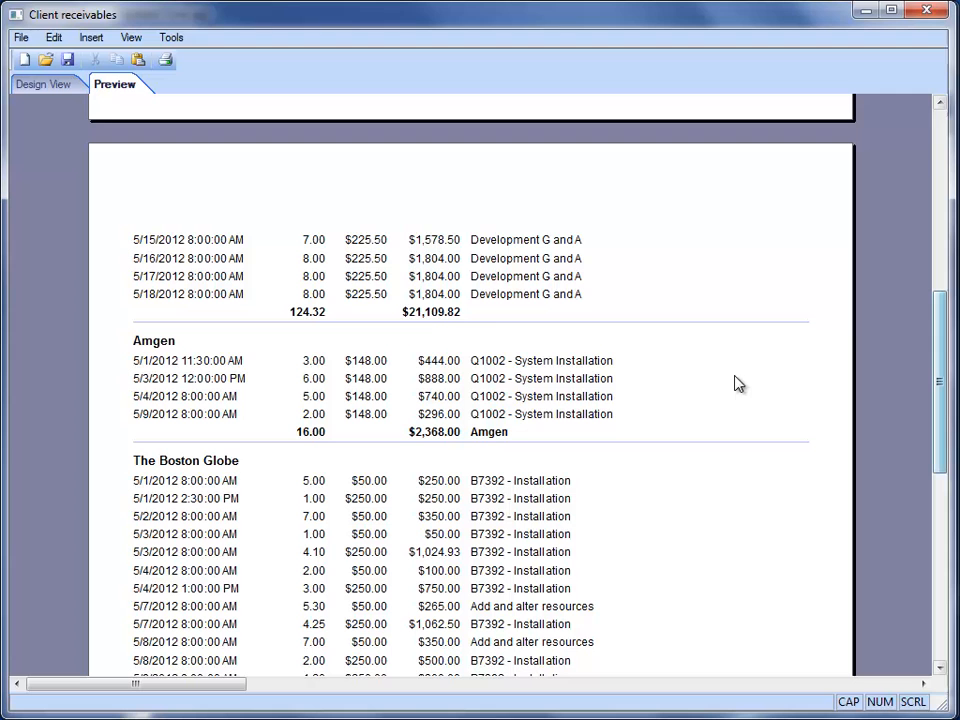
mouse_move(710, 380)
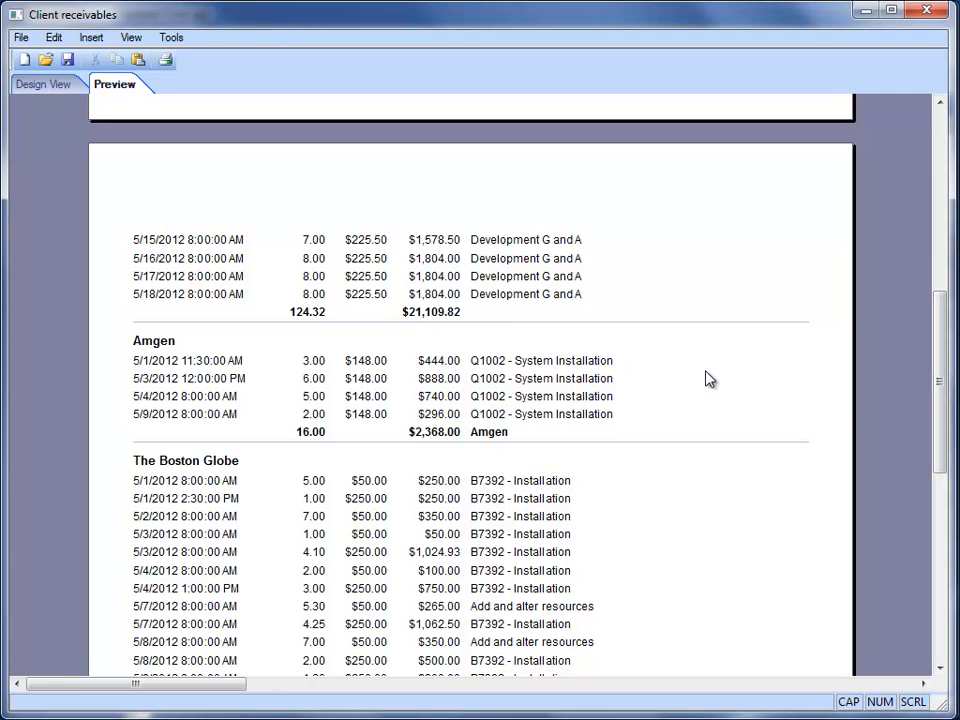
scroll(down, 3)
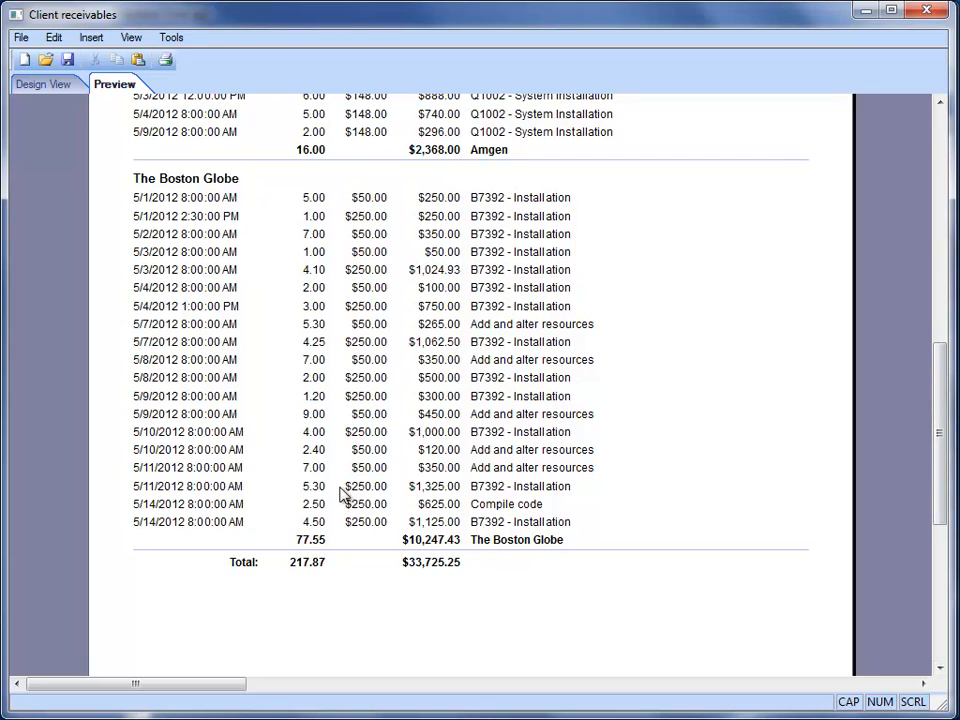
mouse_move(736, 376)
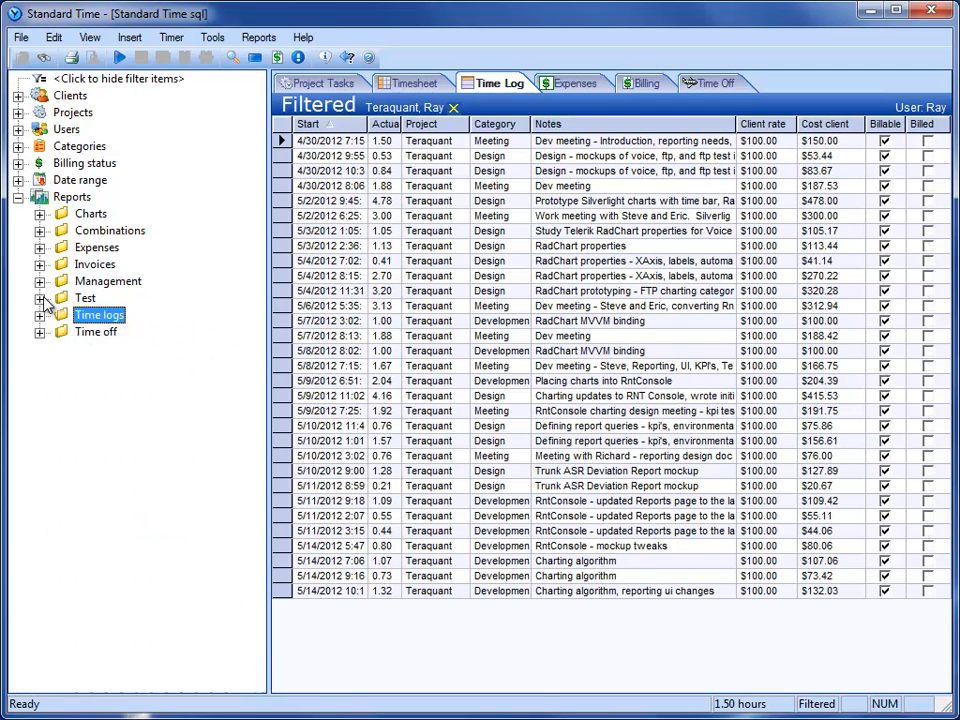
Filter the Utilization and rates management report to the last 120 days
click(38, 280)
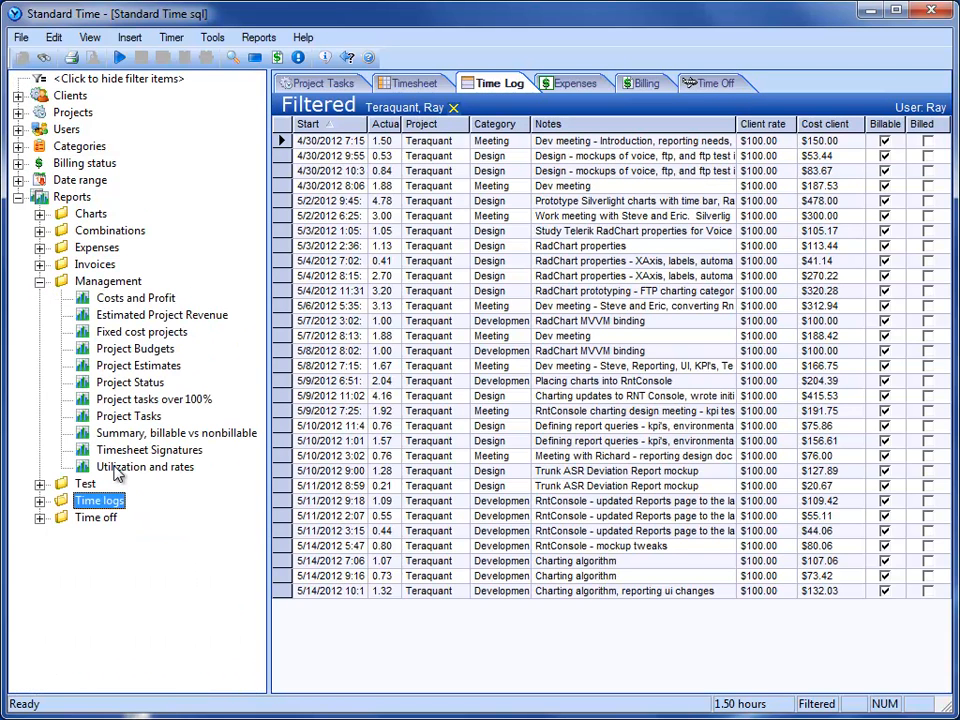
click(144, 468)
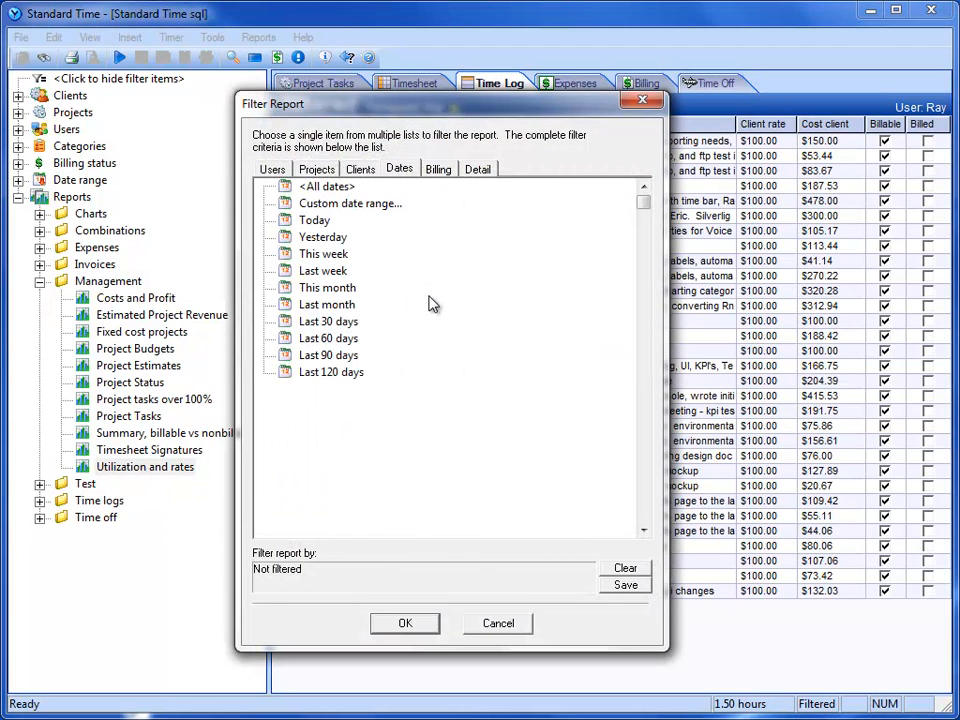
mouse_move(352, 384)
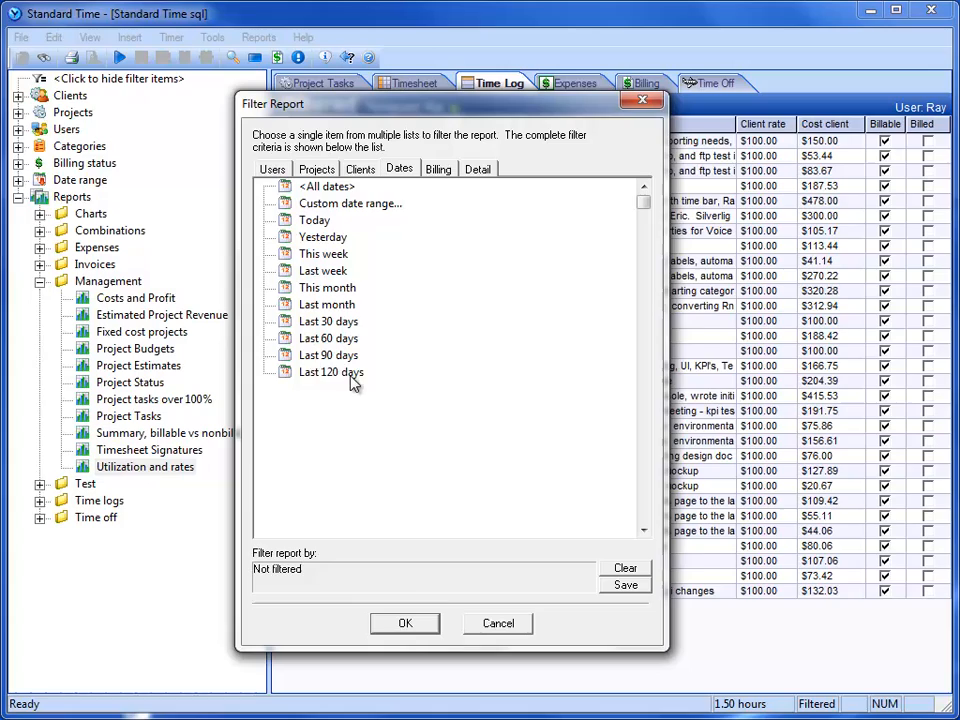
click(404, 624)
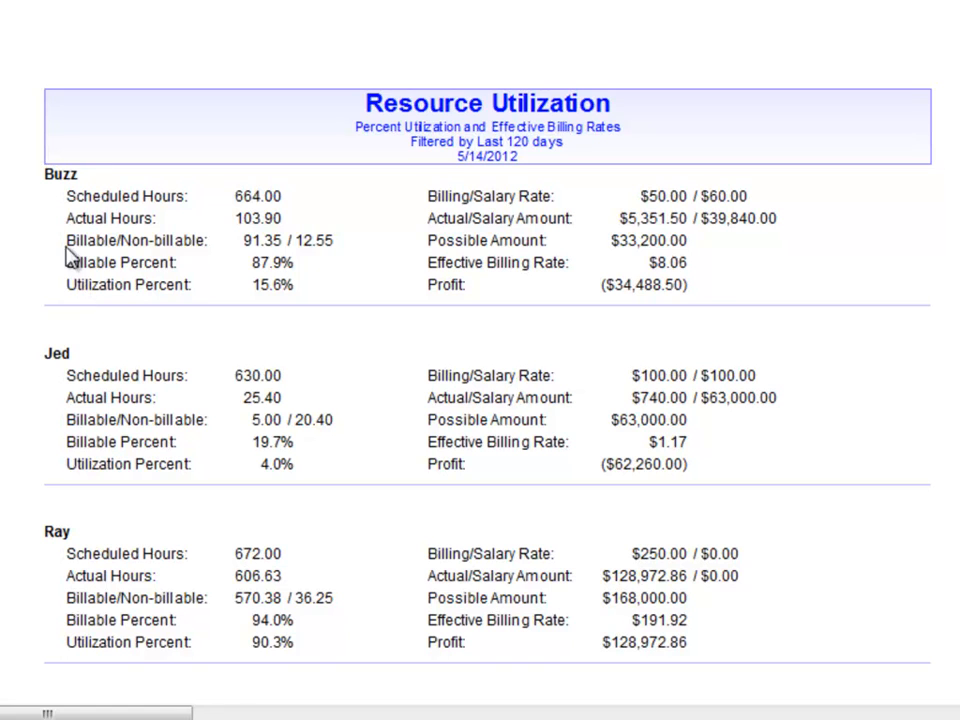
mouse_move(218, 236)
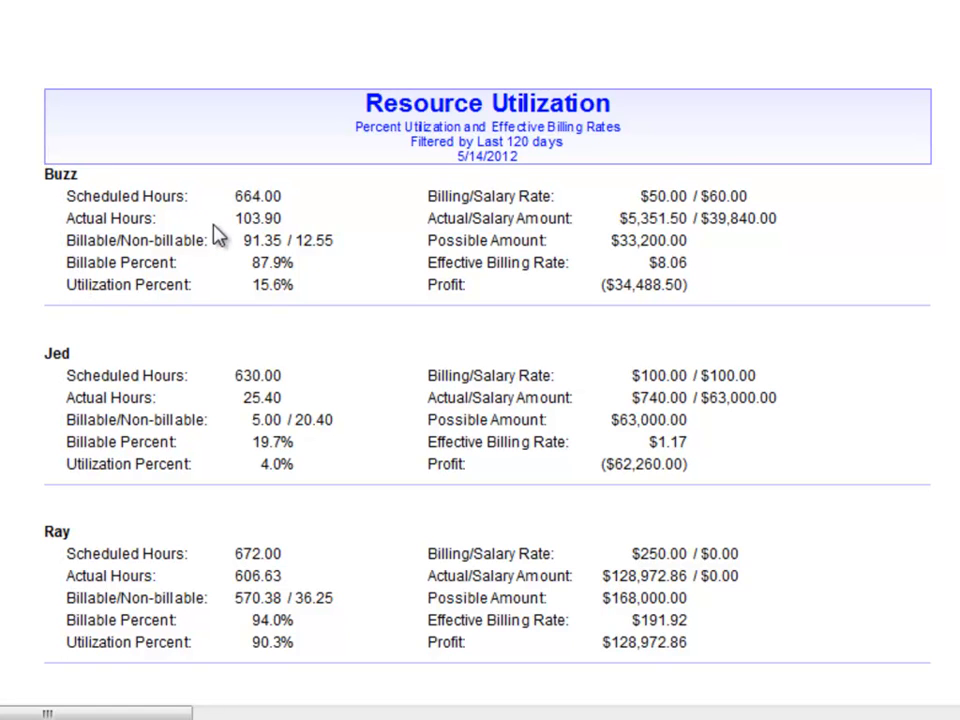
mouse_move(280, 310)
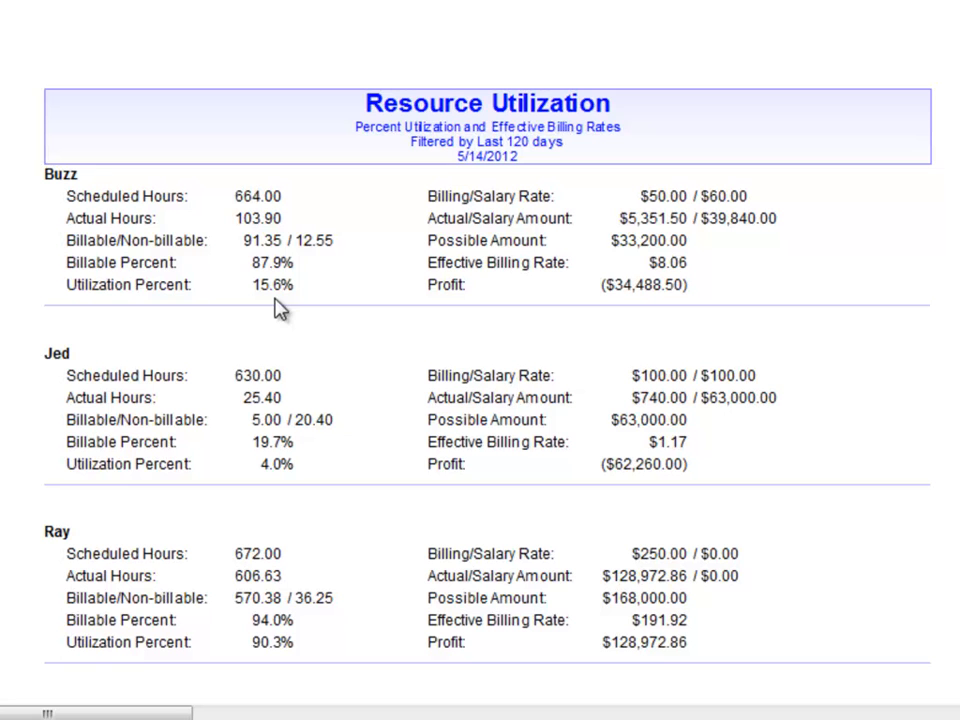
mouse_move(684, 276)
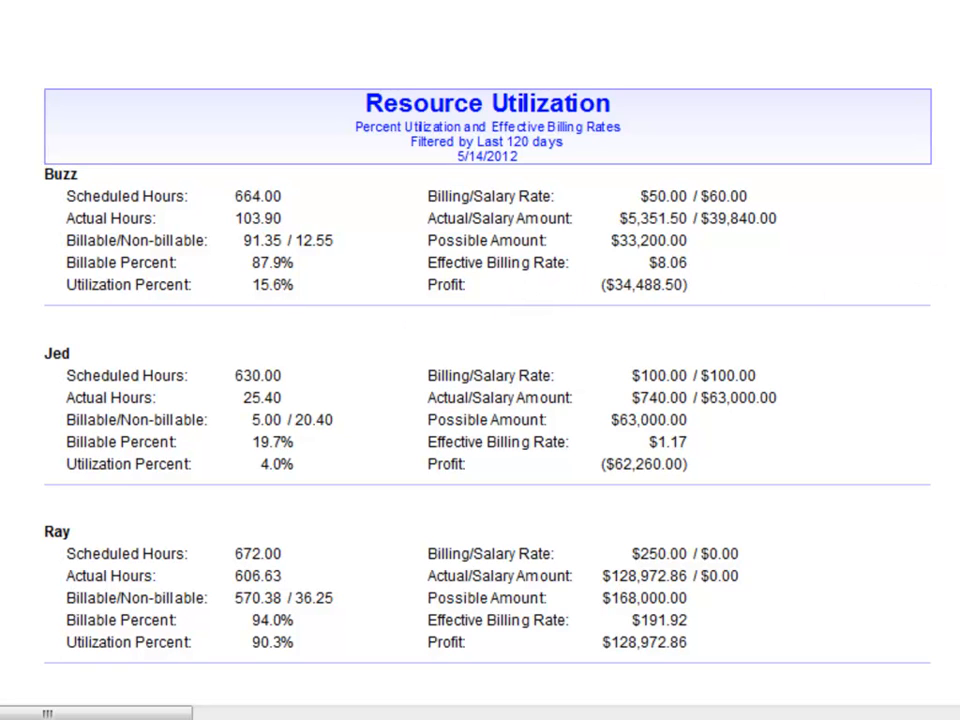
Review Resource Utilization totals: 735.93 actual hours, 37.4% utilization, $32,224.36 profit
scroll(down, 3)
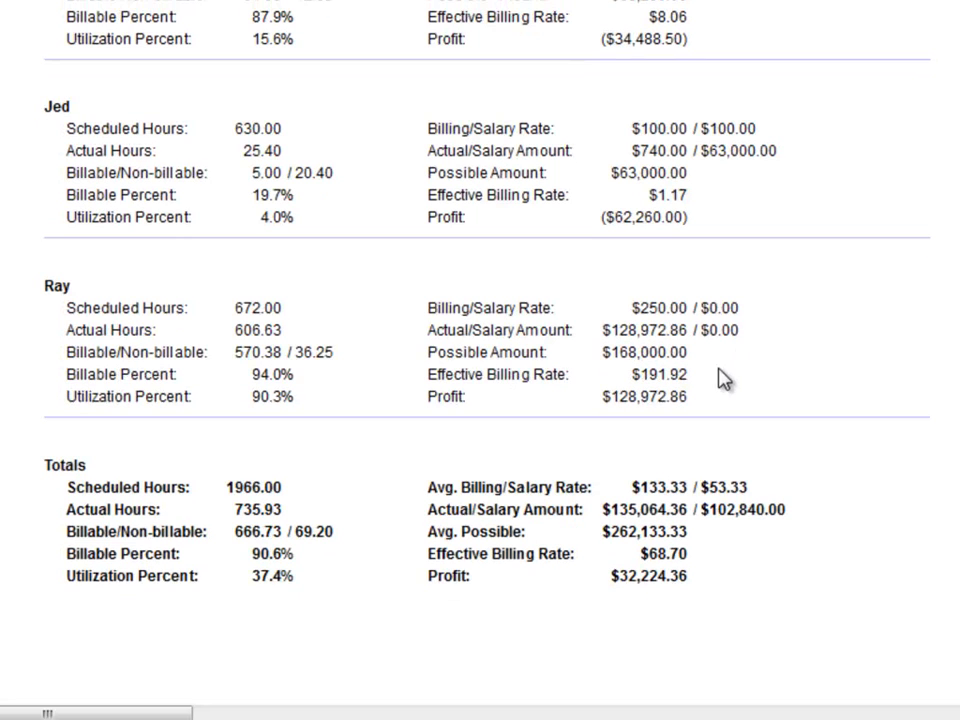
mouse_move(686, 562)
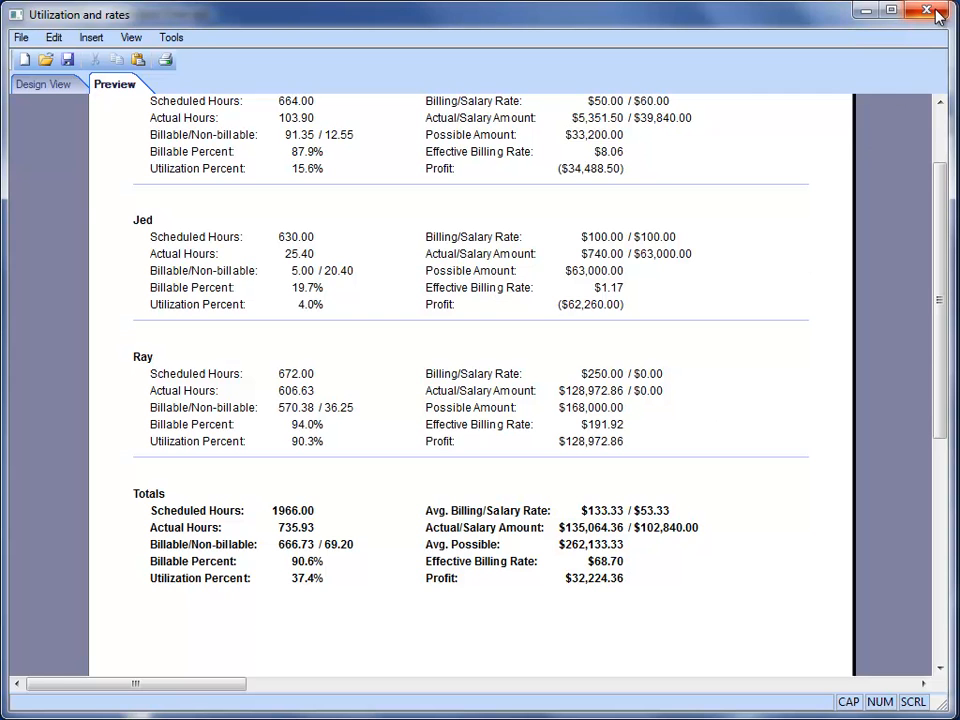
mouse_move(928, 12)
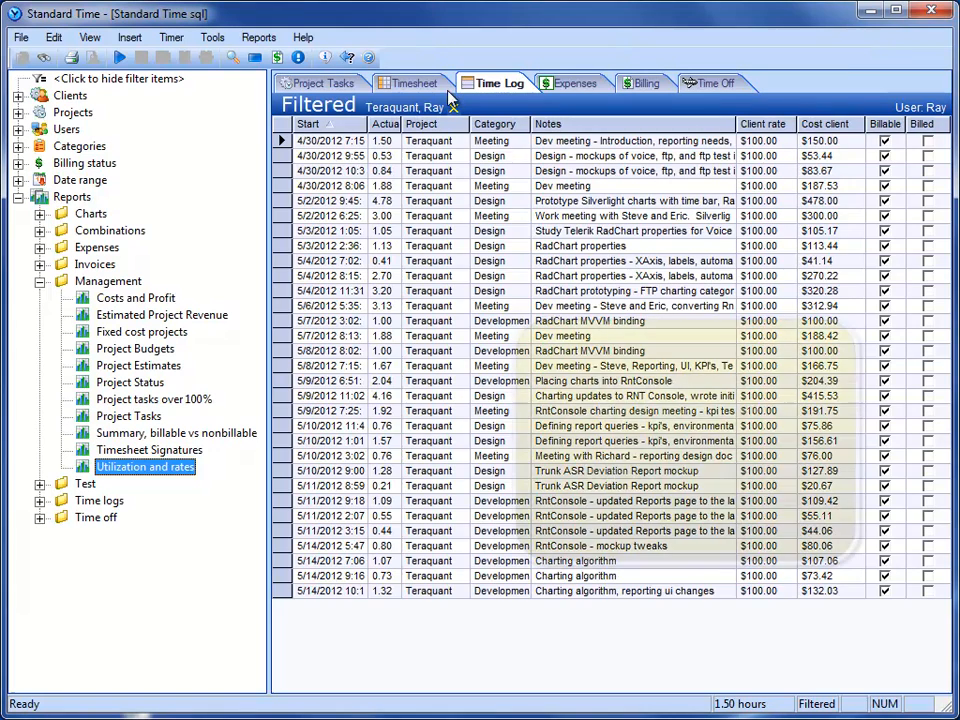
Return to the weekly timesheet for 5/14/2012 showing 47.93 hours
click(414, 84)
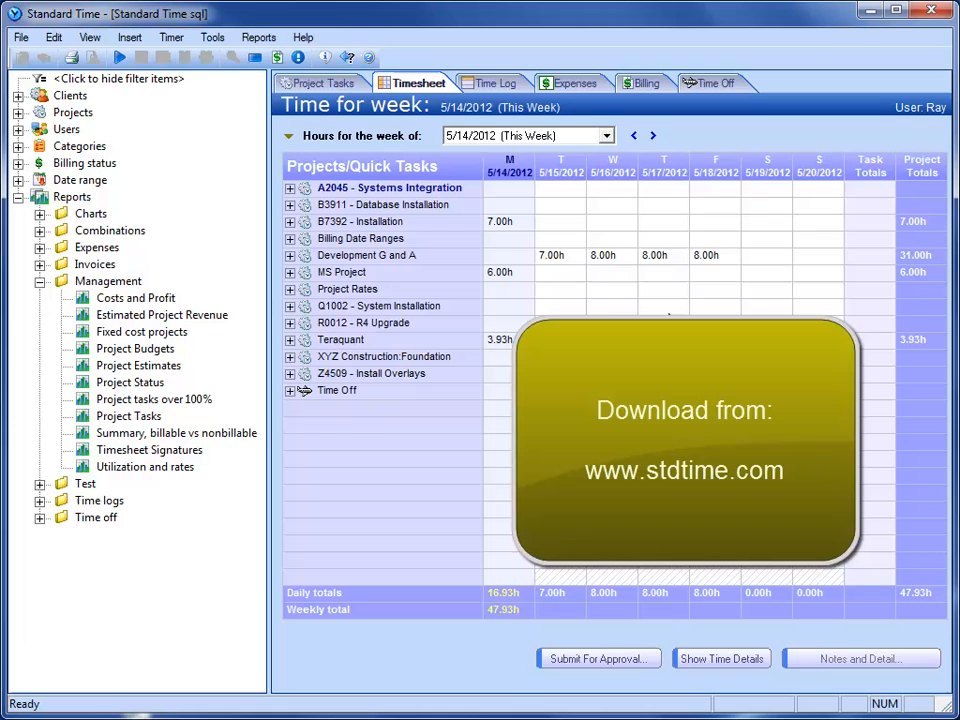
mouse_move(676, 266)
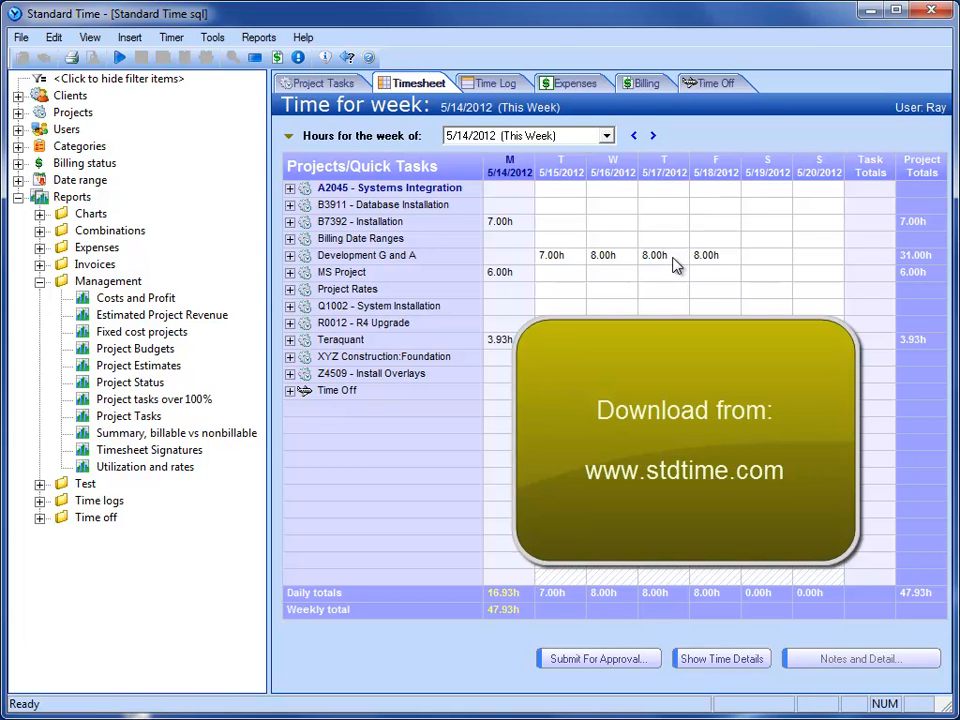
mouse_move(670, 292)
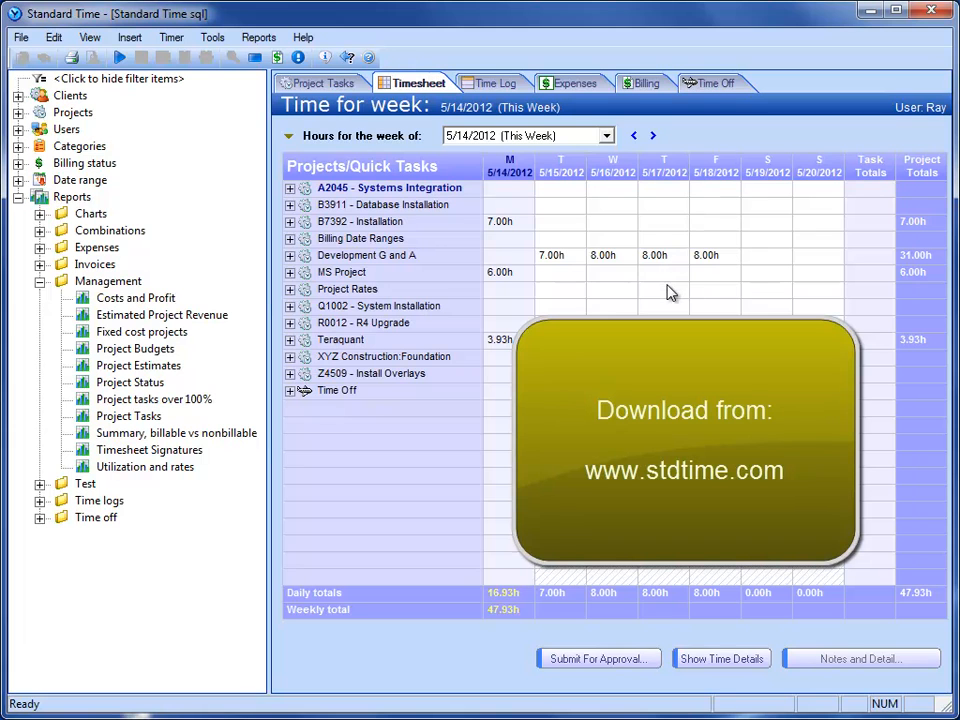